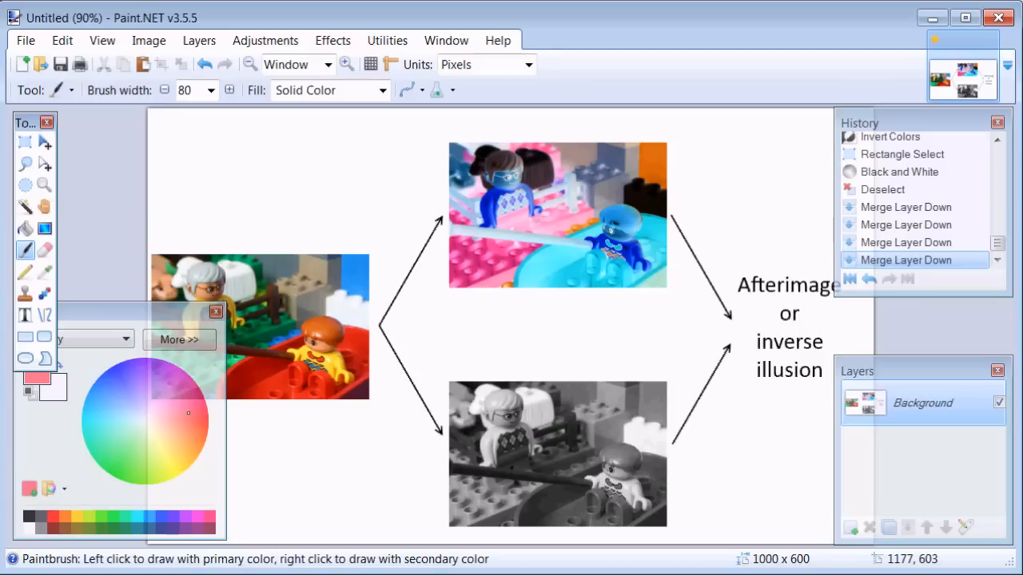
mouse_move(302, 355)
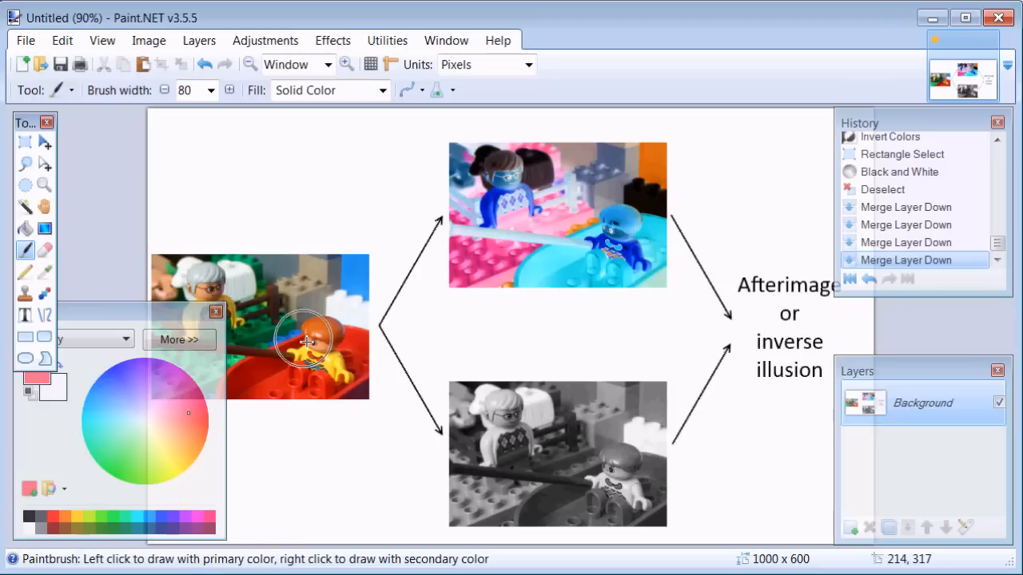
mouse_move(302, 326)
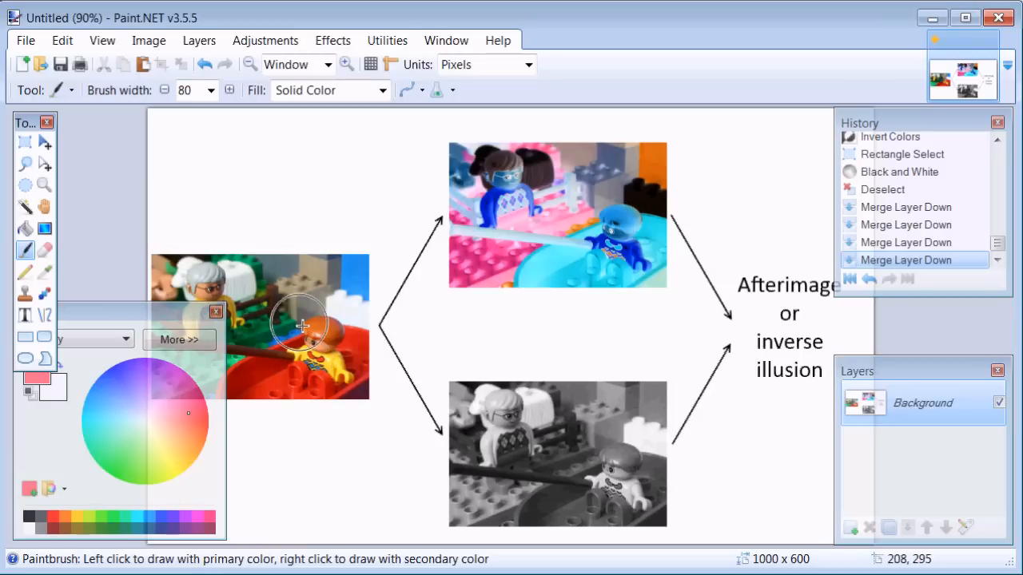
mouse_move(294, 337)
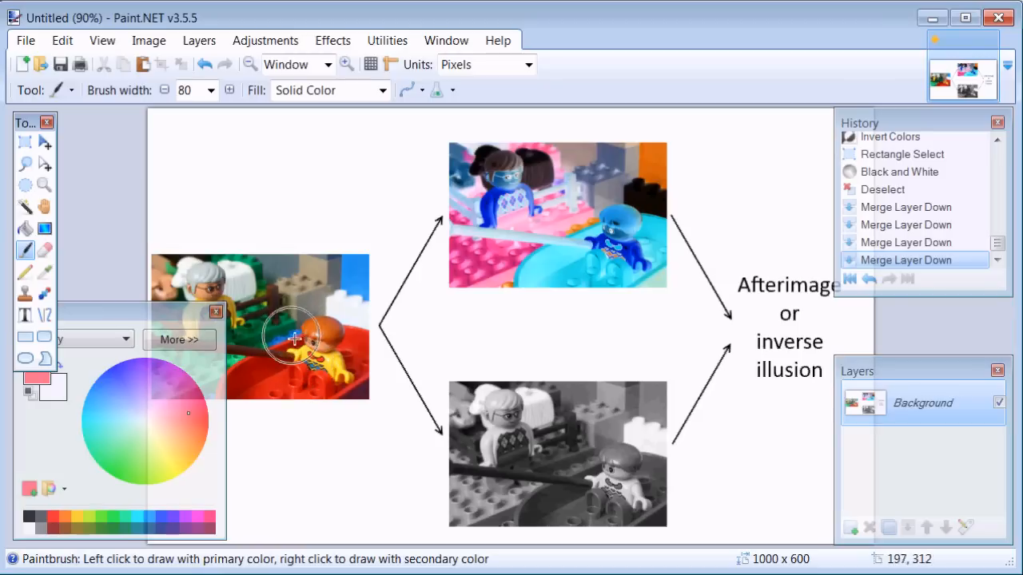
mouse_move(546, 431)
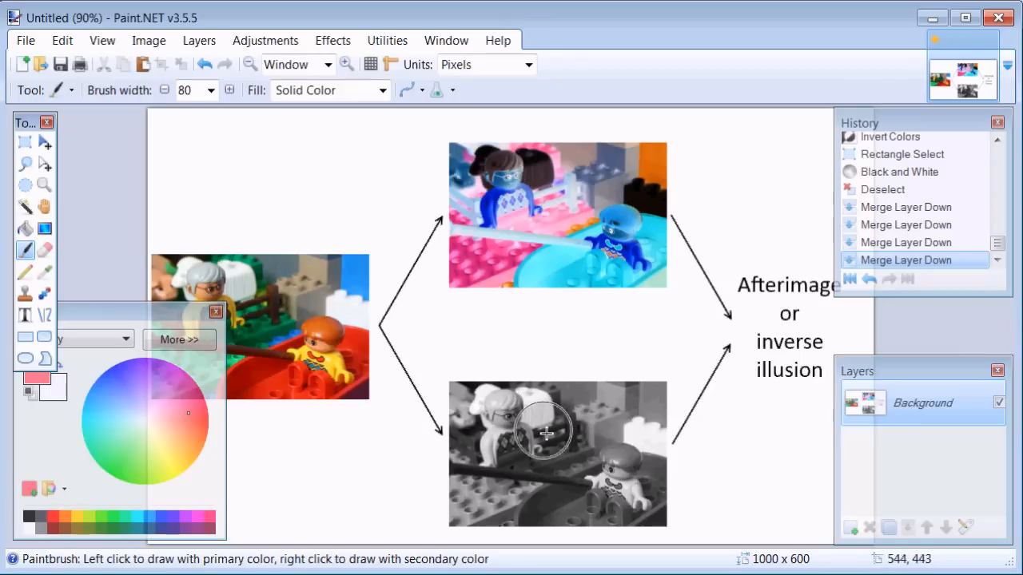
mouse_move(764, 339)
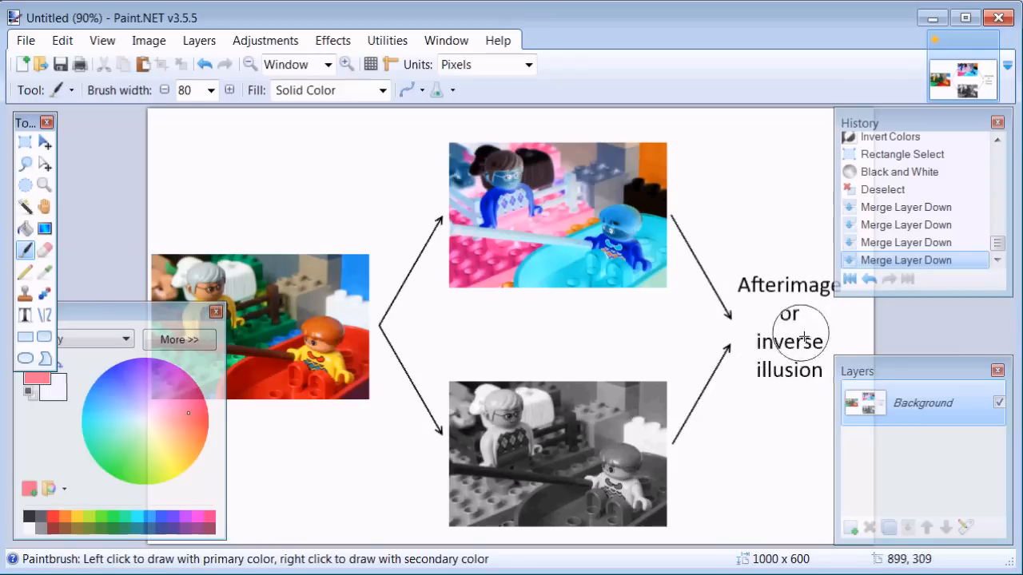
mouse_move(786, 329)
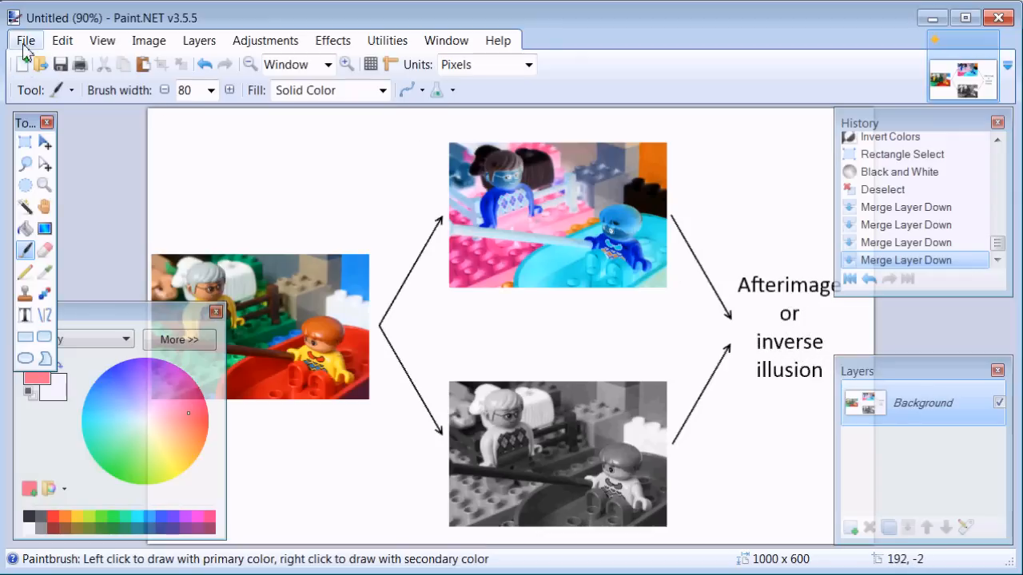
Open the LEGO photo IMG_5695.JPG from the file dialog as a second image
left_click(26, 40)
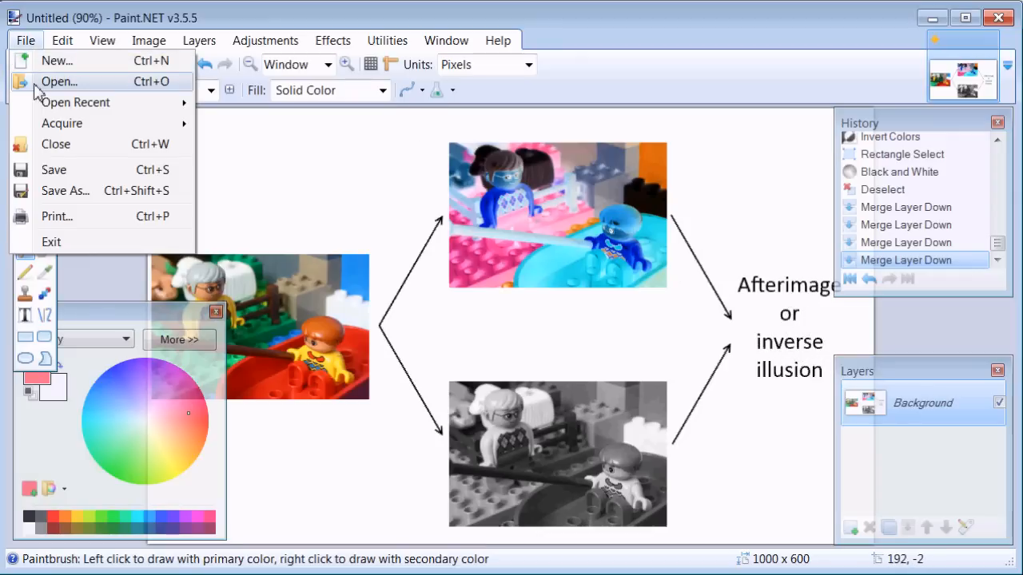
left_click(57, 81)
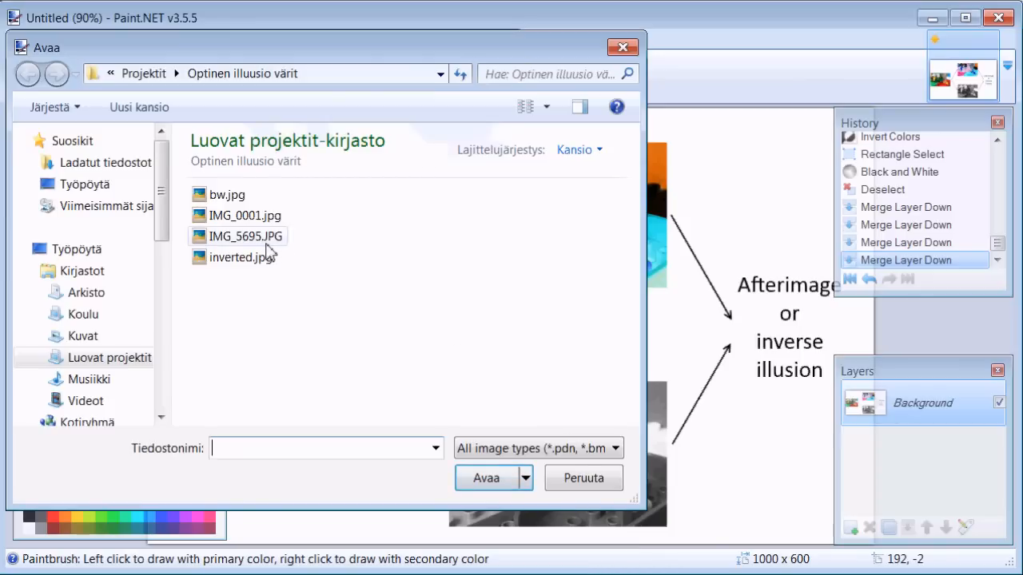
left_click(246, 237)
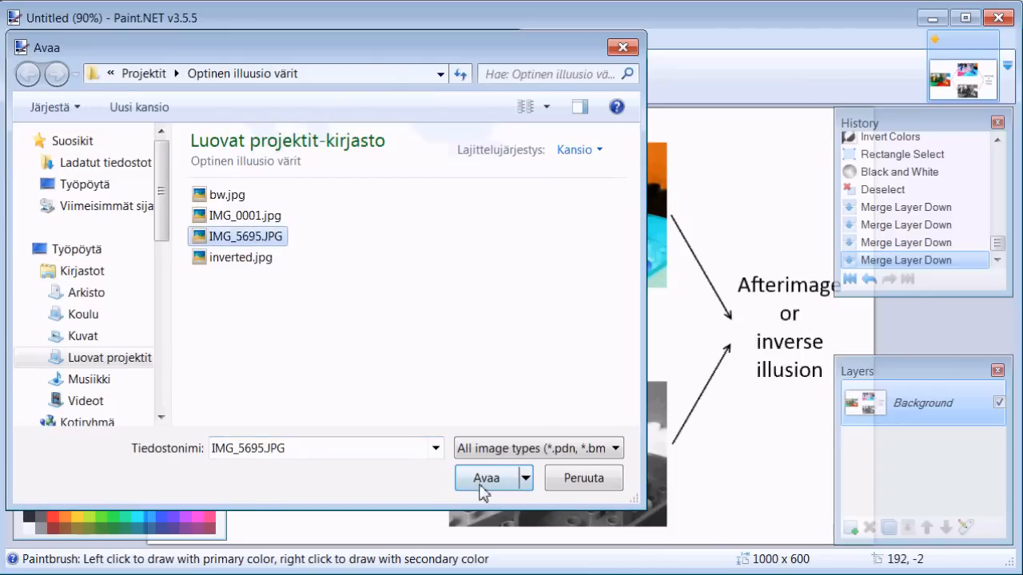
left_click(486, 478)
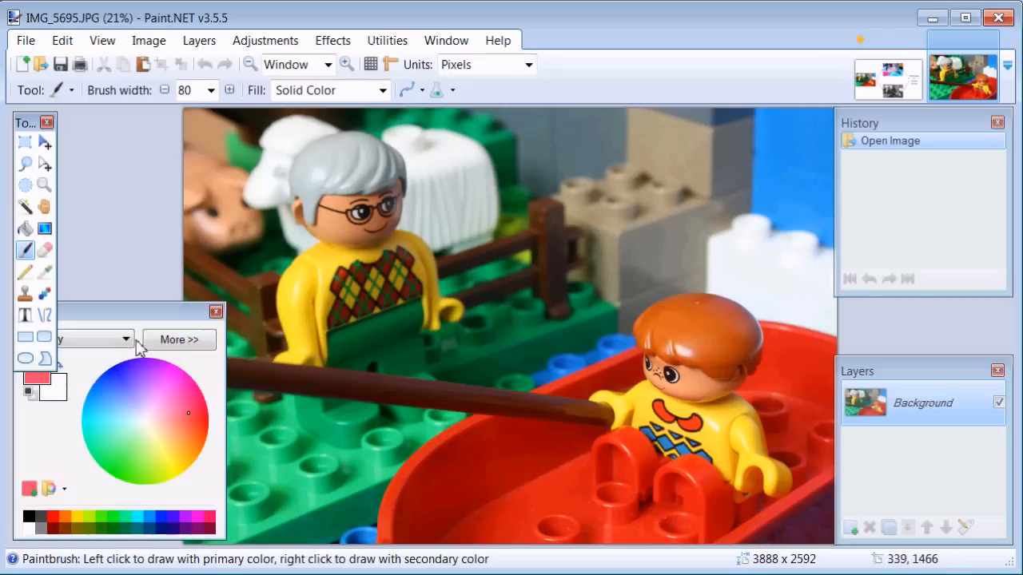
mouse_move(25, 142)
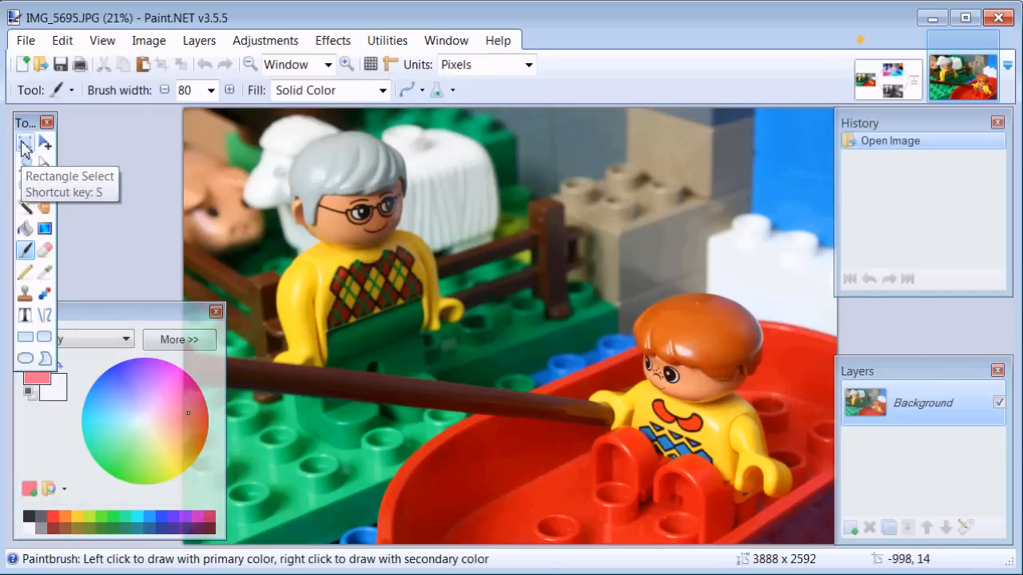
Crop the photo to a fixed-ratio 16:9 rectangle selection of 3813 × 2146 pixels
left_click(26, 142)
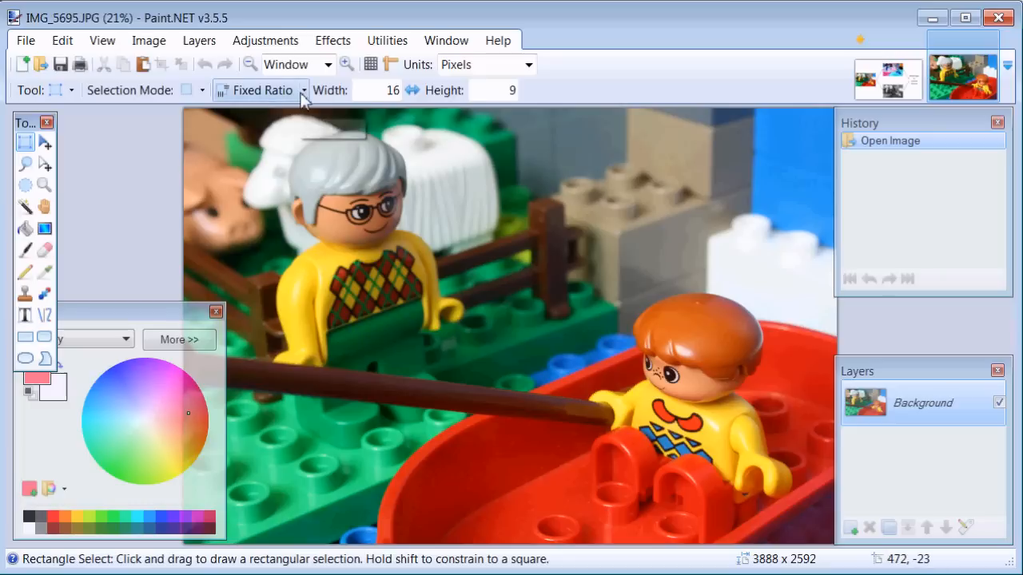
left_click(383, 89)
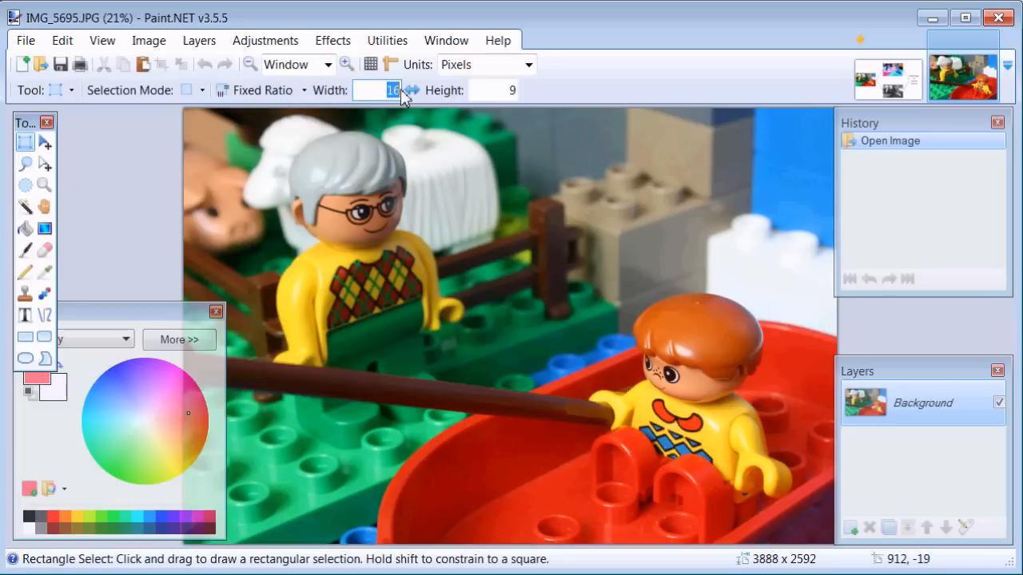
left_click(492, 89)
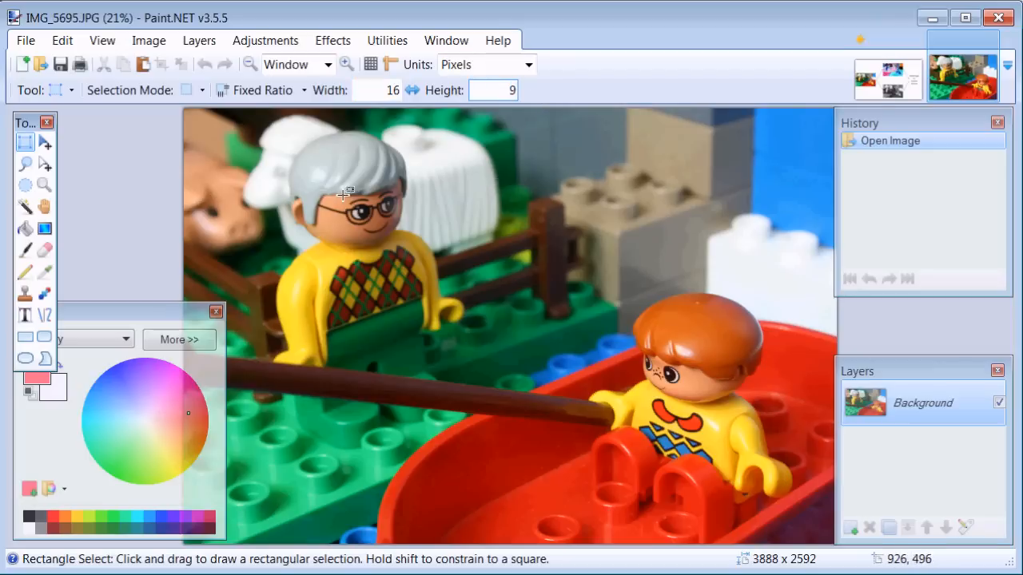
left_click_drag(192, 128, 457, 278)
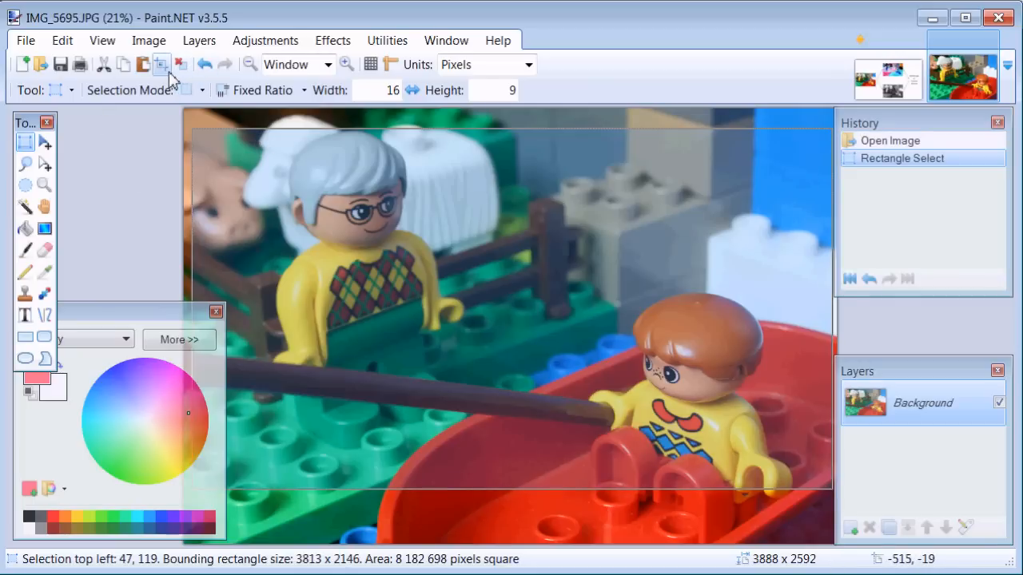
mouse_move(162, 64)
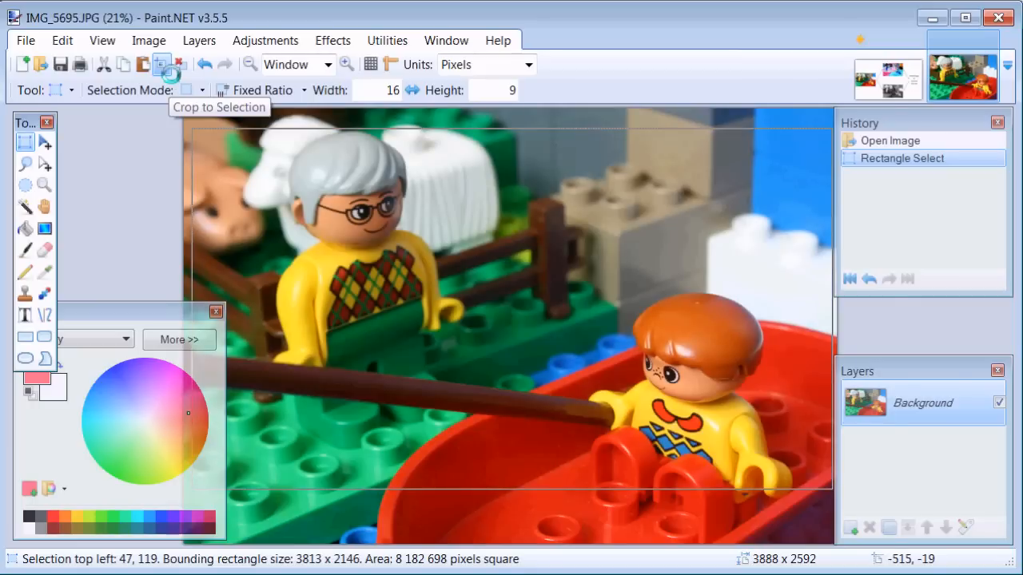
left_click(161, 64)
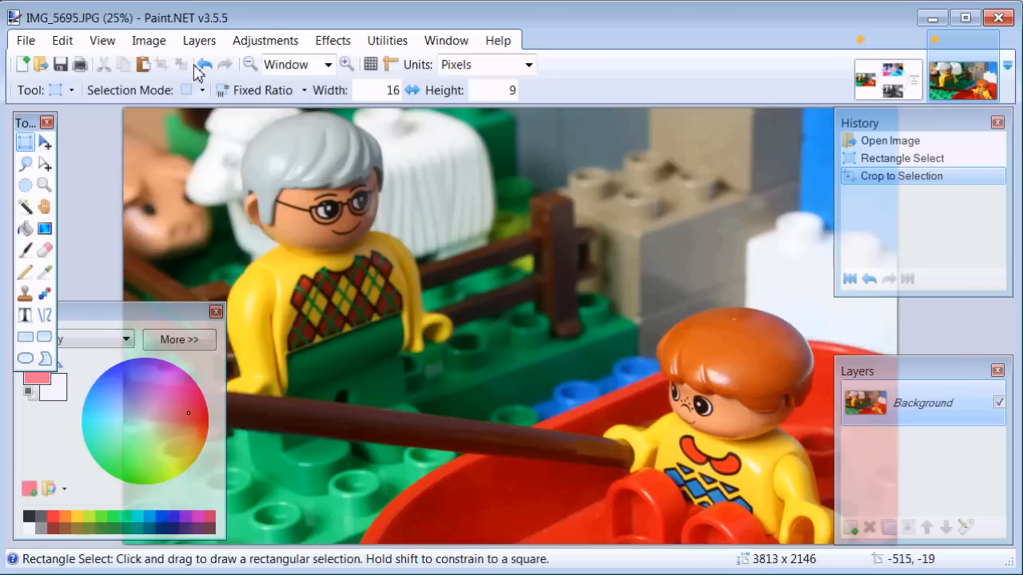
Resize the image to 1920 pixels wide, keeping aspect ratio (1920 × 1081)
left_click(149, 40)
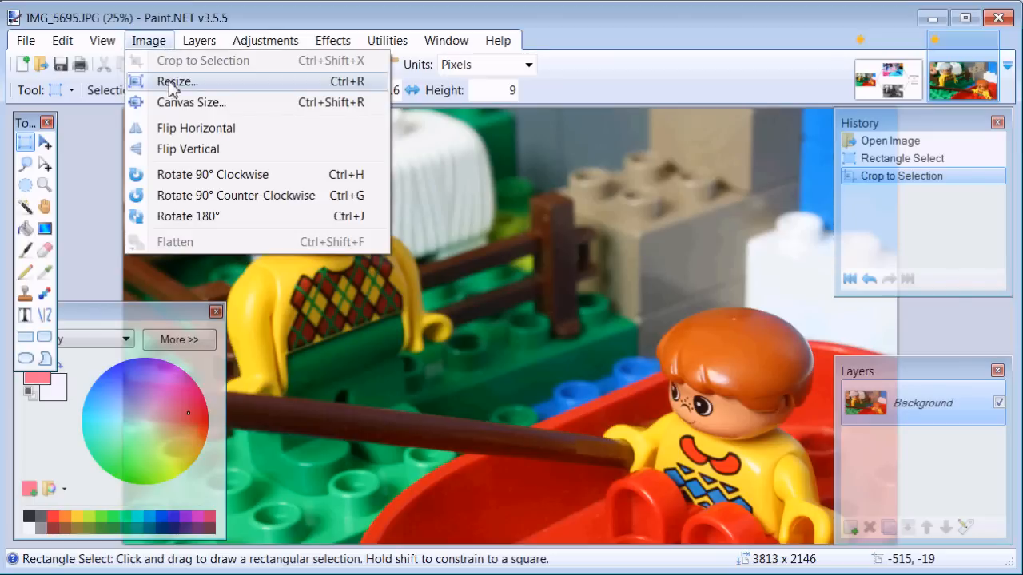
left_click(176, 81)
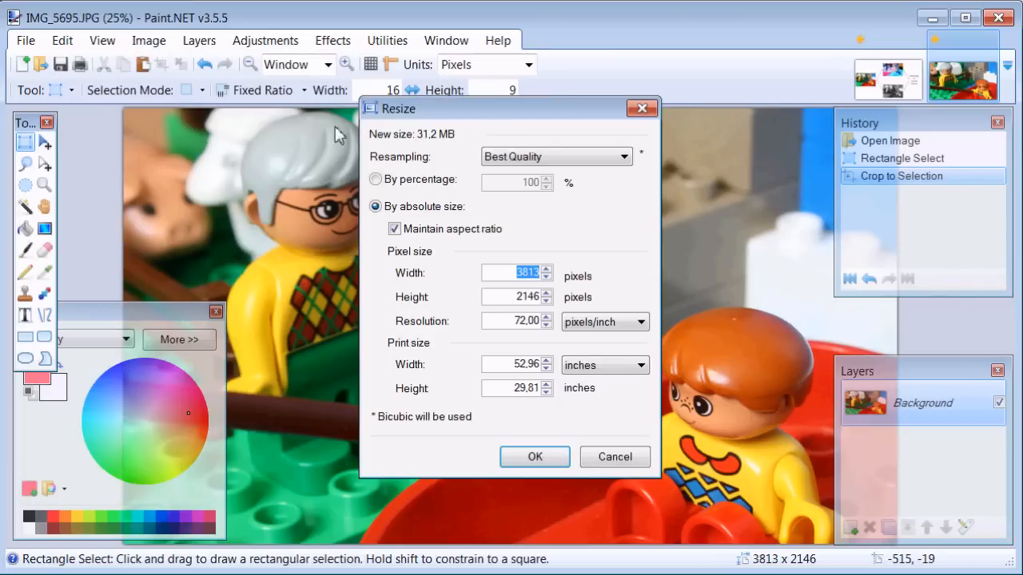
mouse_move(514, 278)
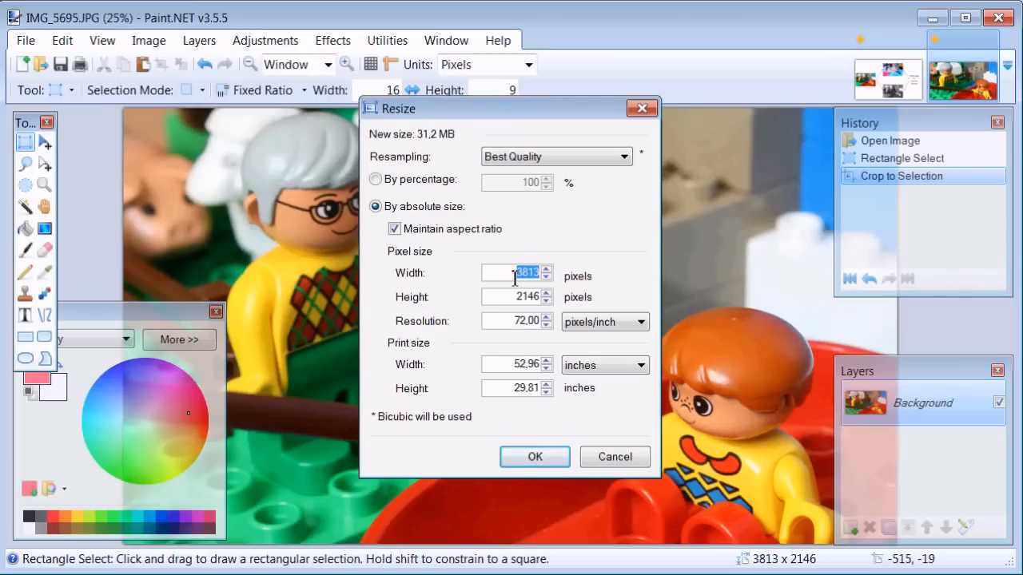
type("1920")
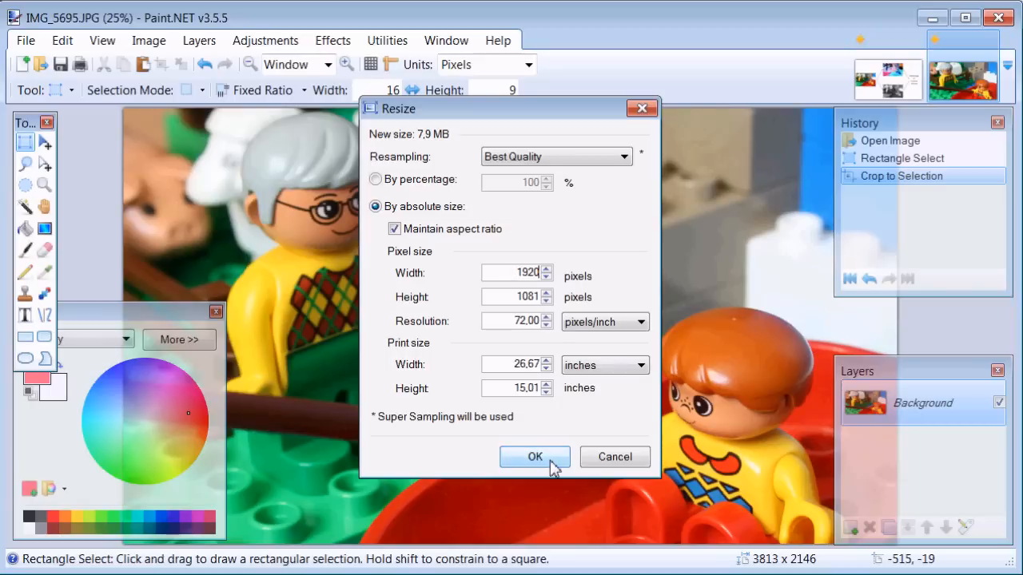
left_click(534, 457)
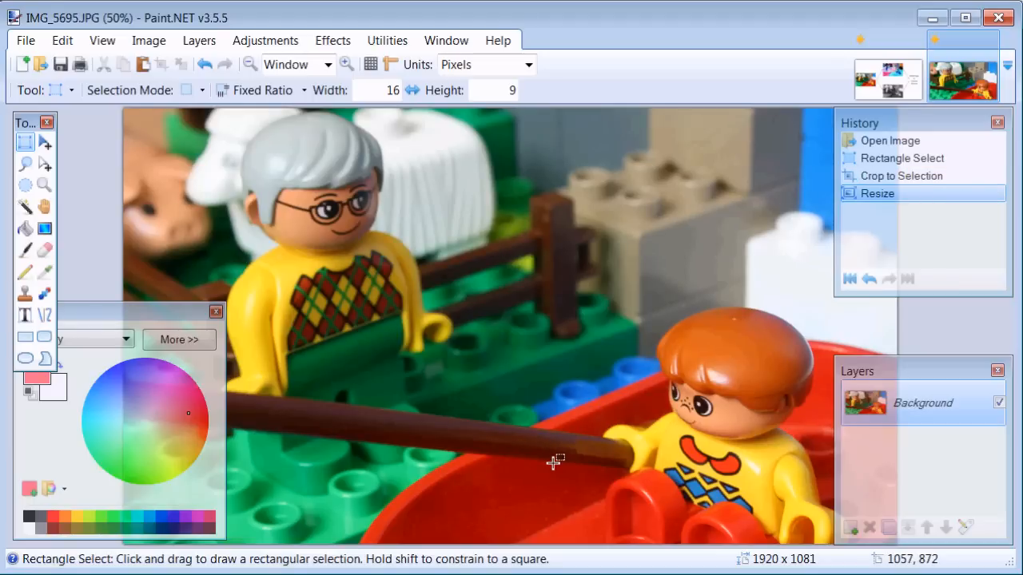
mouse_move(647, 467)
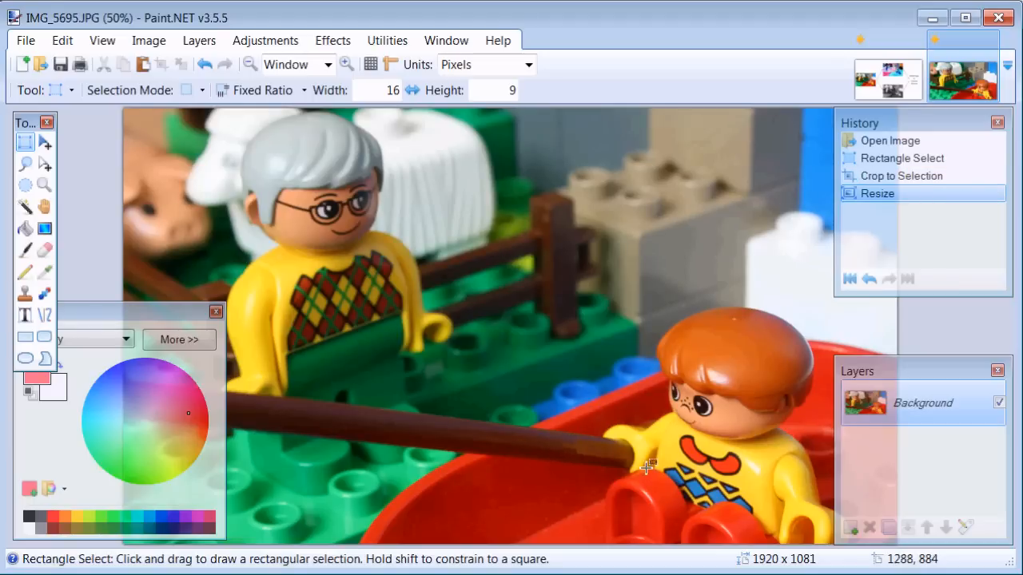
mouse_move(850, 528)
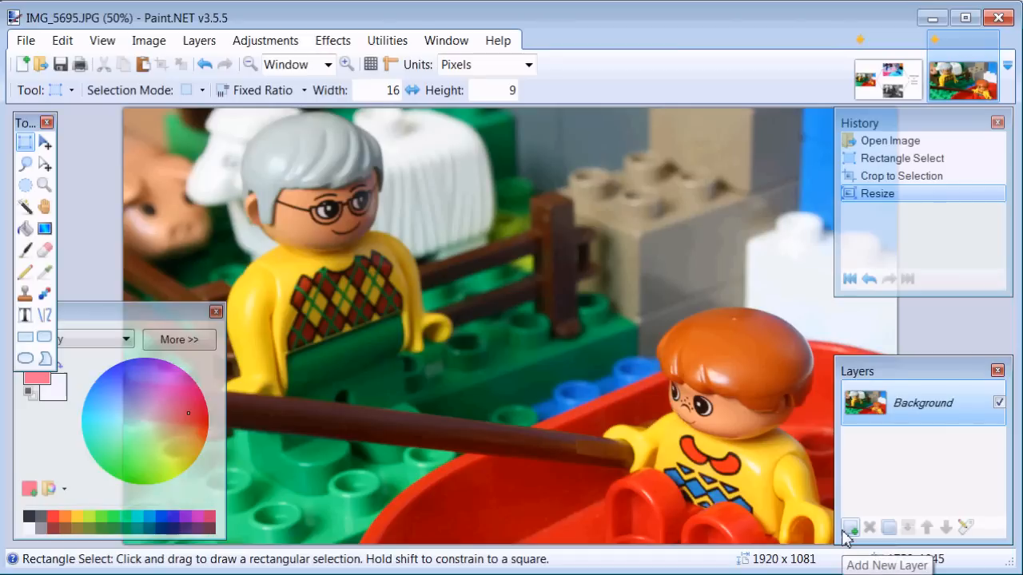
mouse_move(849, 536)
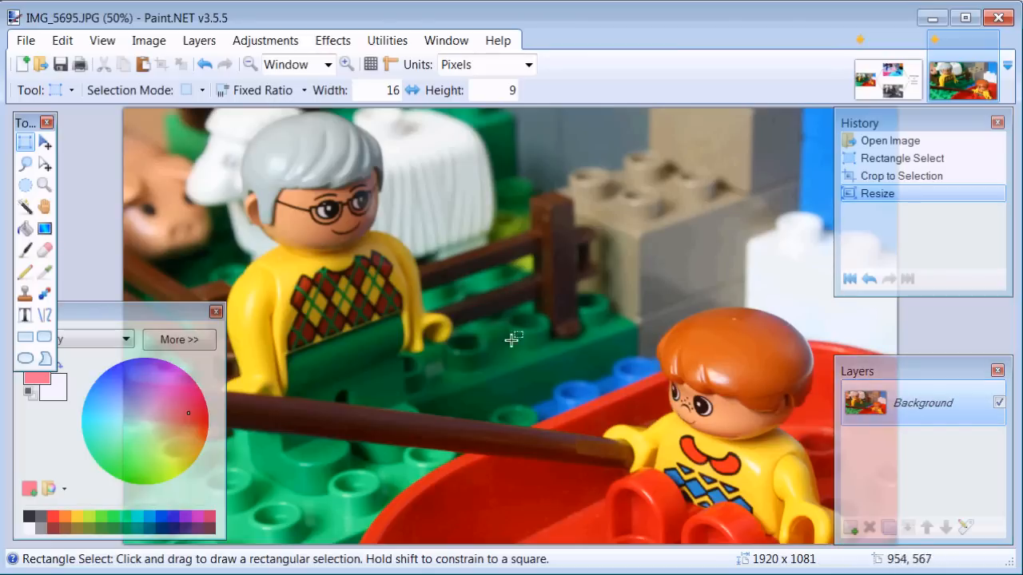
mouse_move(850, 527)
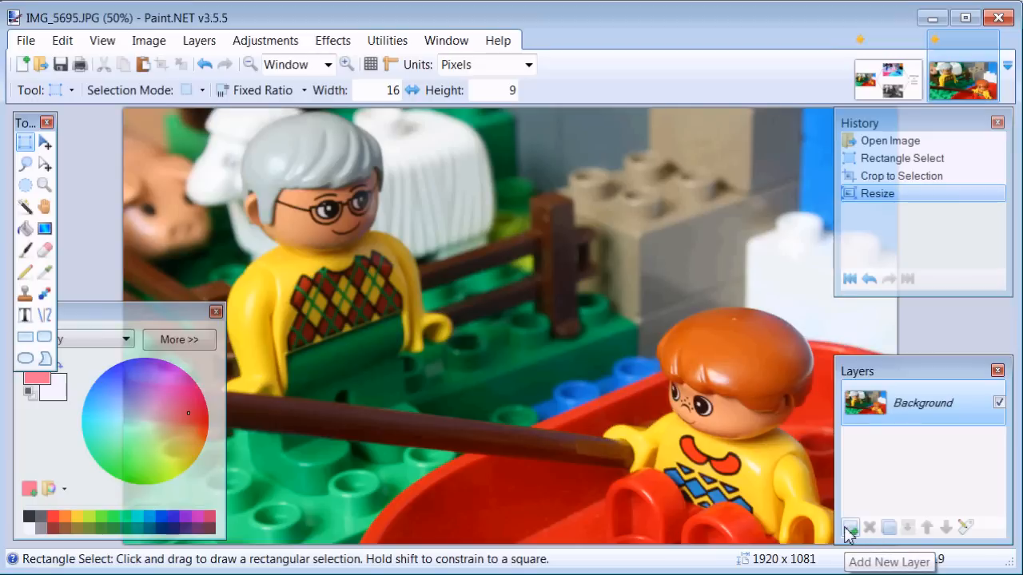
Paint a single cyan dot with a width-70 paintbrush near the centre of Layer 2
left_click(850, 528)
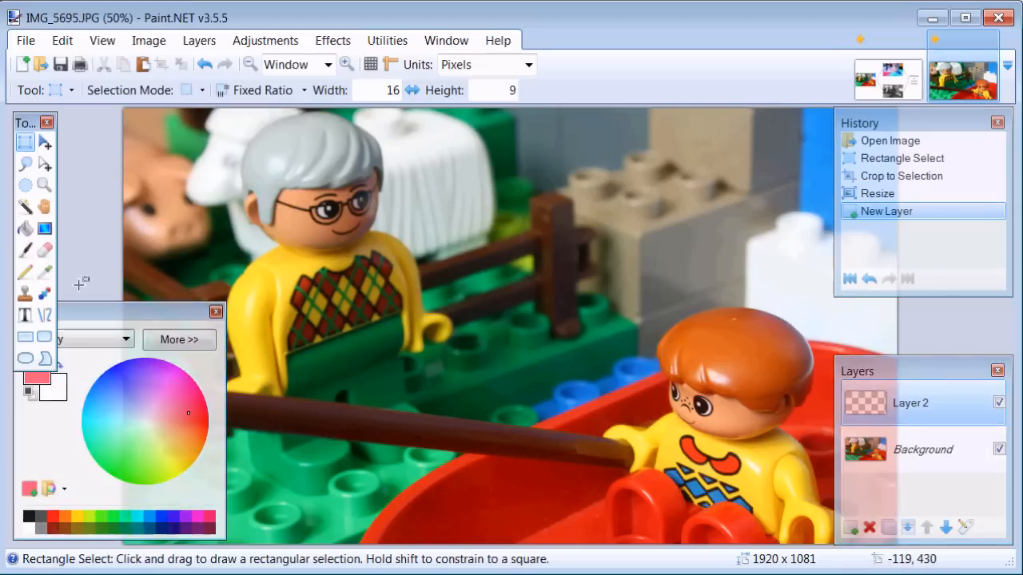
left_click(25, 249)
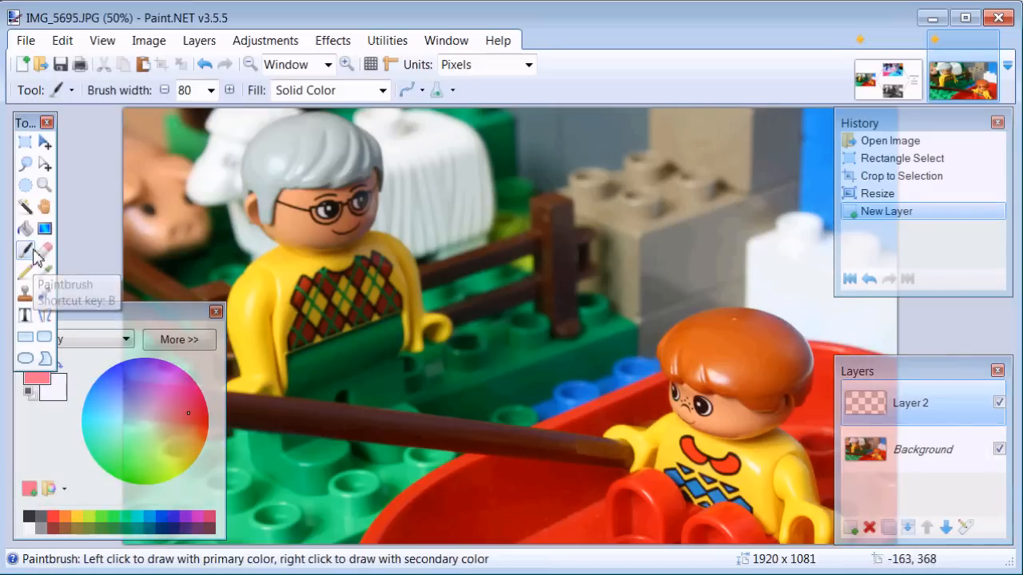
left_click(210, 90)
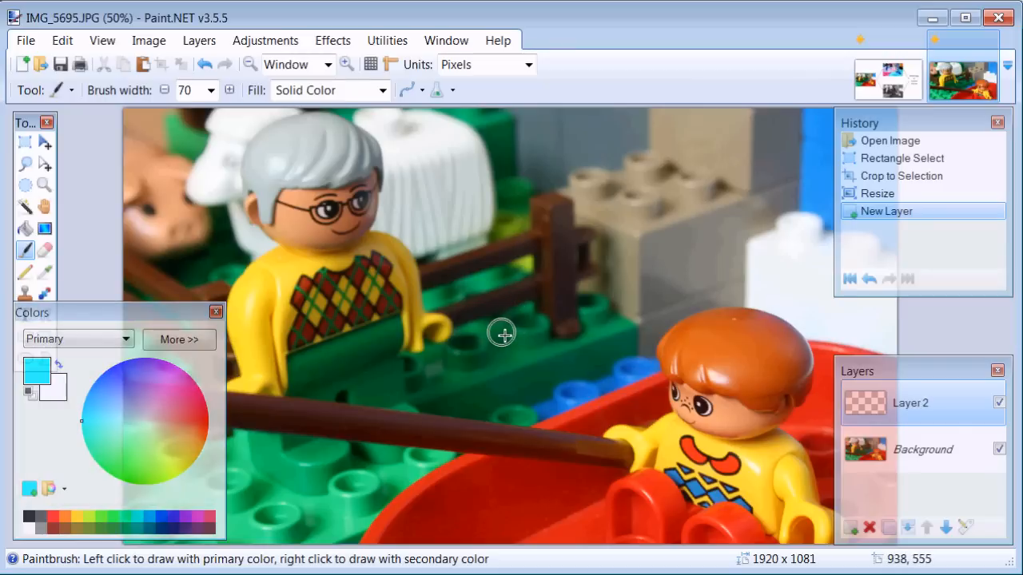
left_click(502, 332)
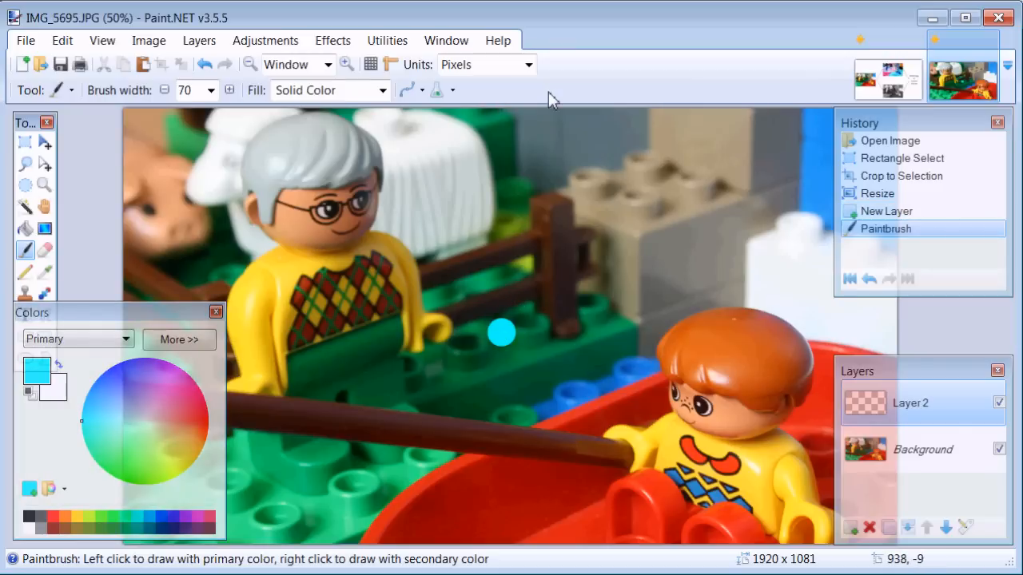
Centre the cyan dot with the Align Object effect set to Middle Center
left_click(332, 40)
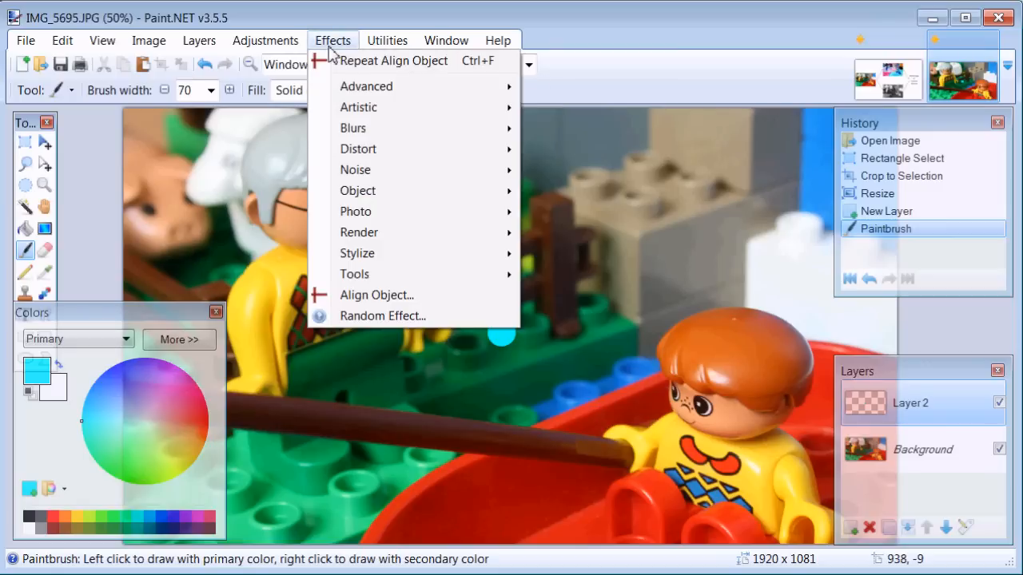
mouse_move(355, 275)
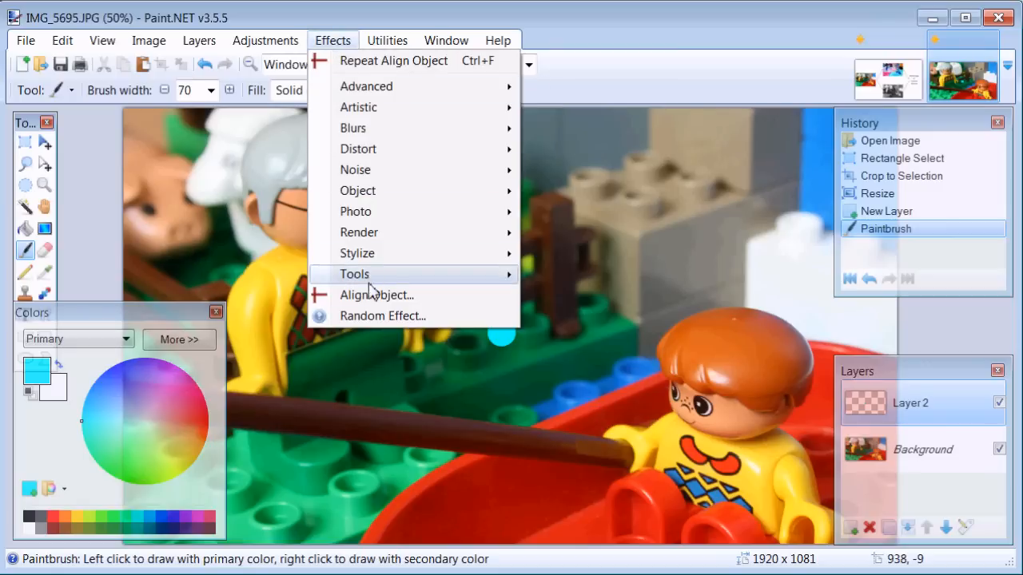
left_click(376, 294)
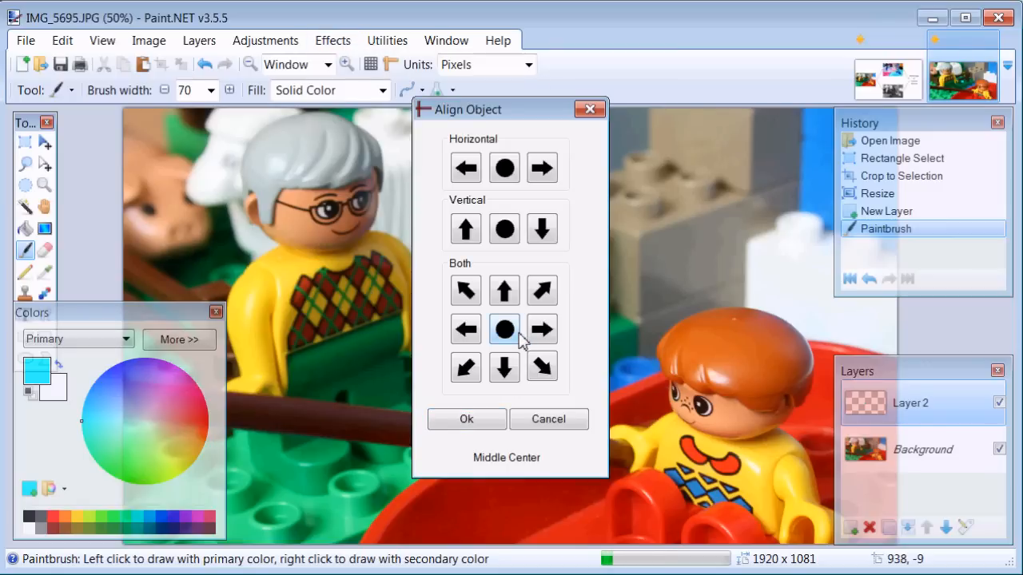
left_click(467, 419)
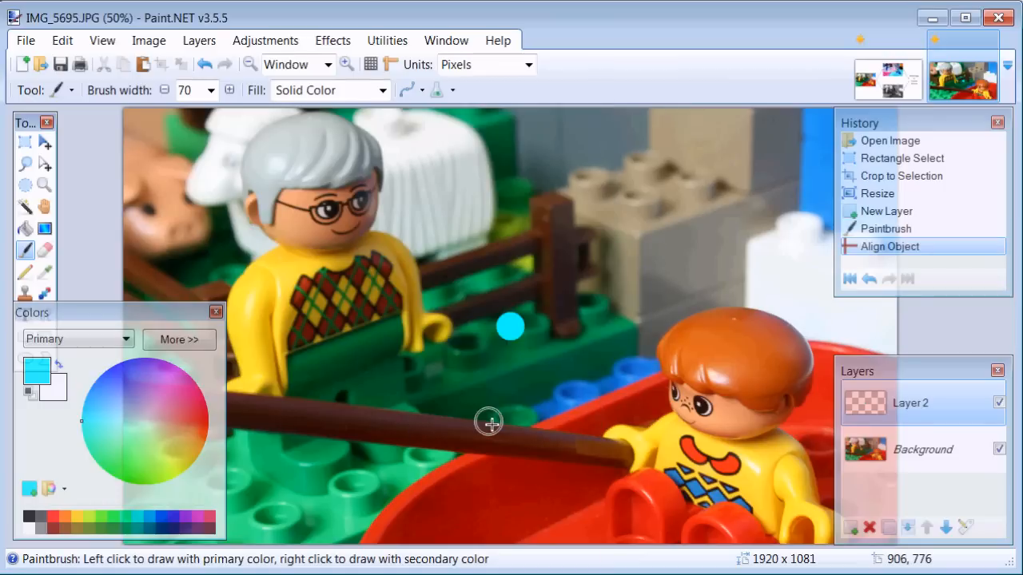
mouse_move(498, 326)
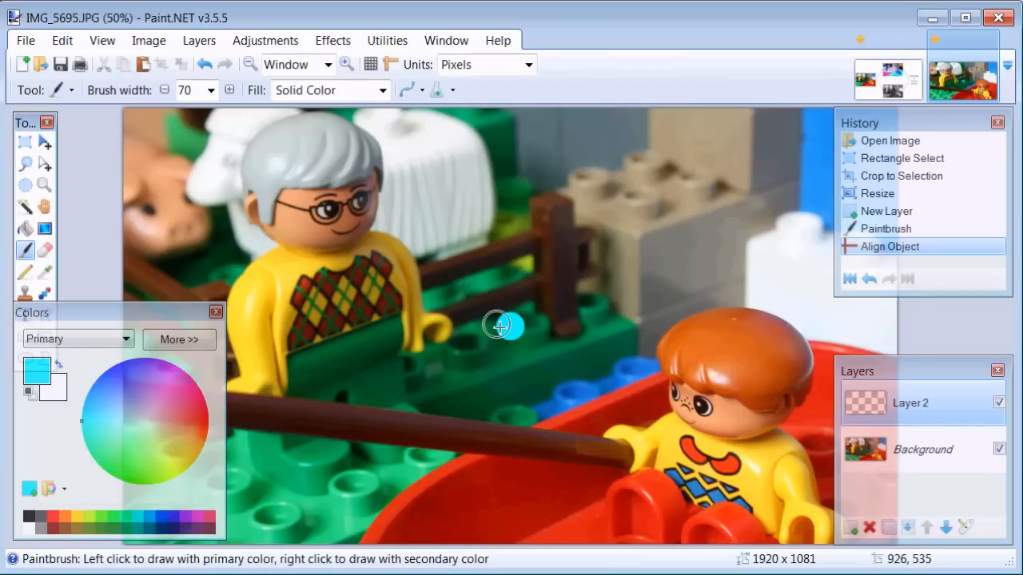
mouse_move(510, 329)
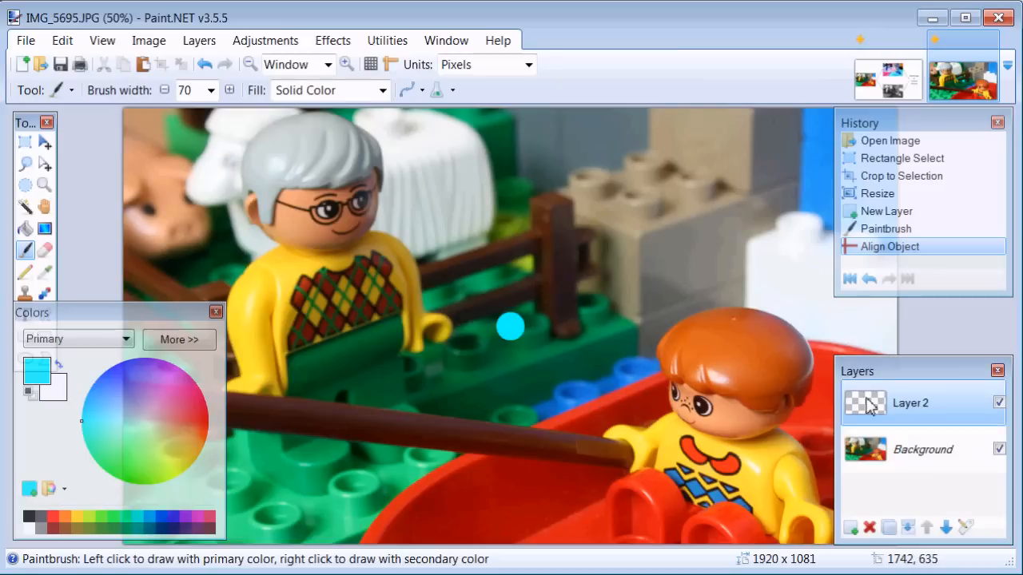
Apply Invert Colors to the Background layer, leaving the cyan dot untouched
left_click(922, 449)
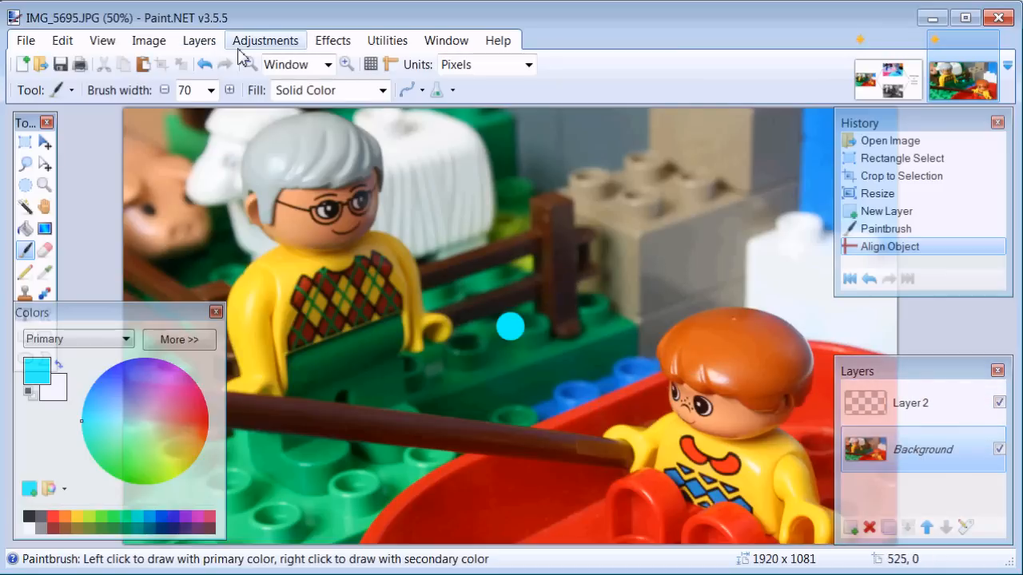
left_click(265, 40)
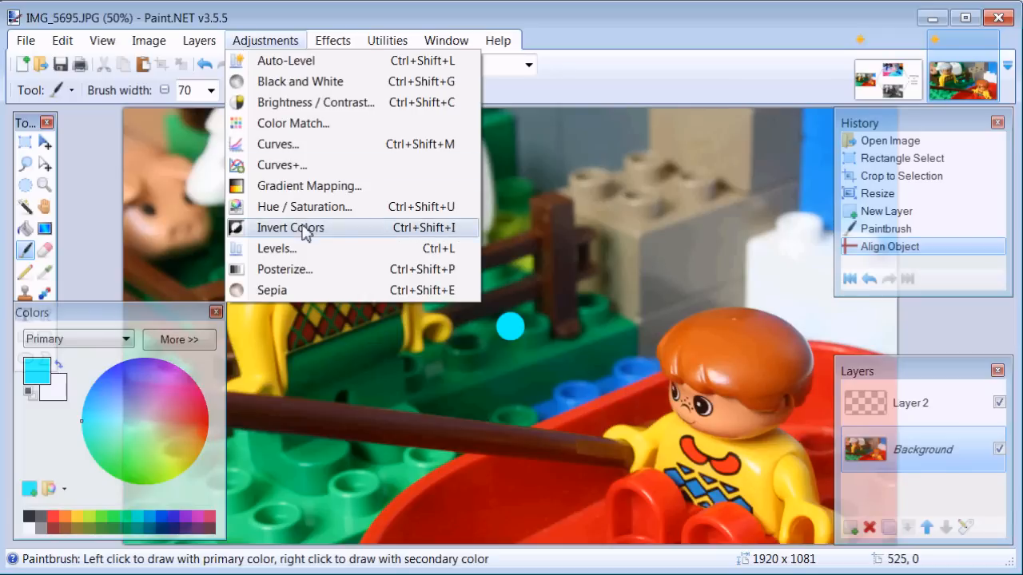
left_click(289, 227)
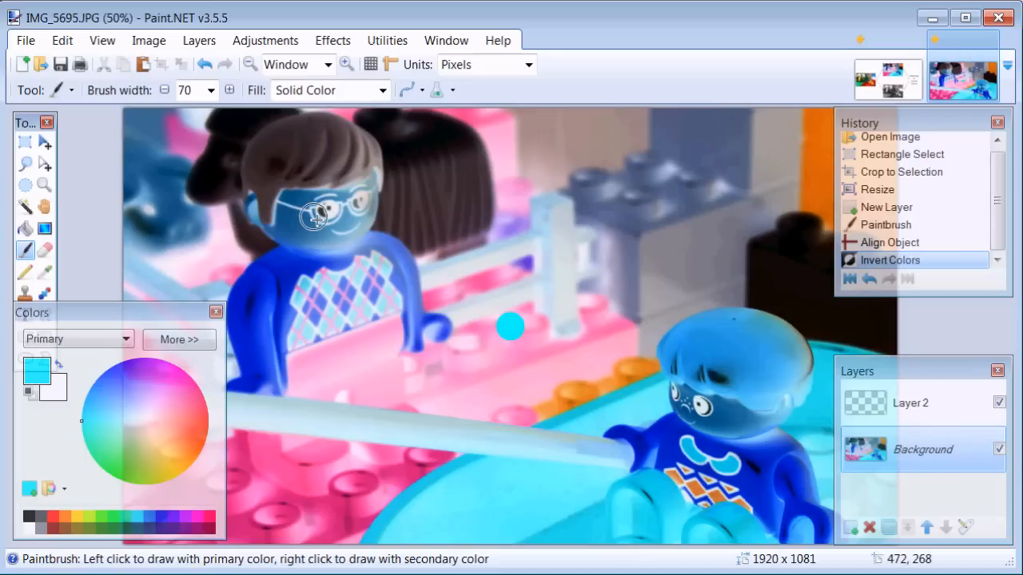
mouse_move(26, 40)
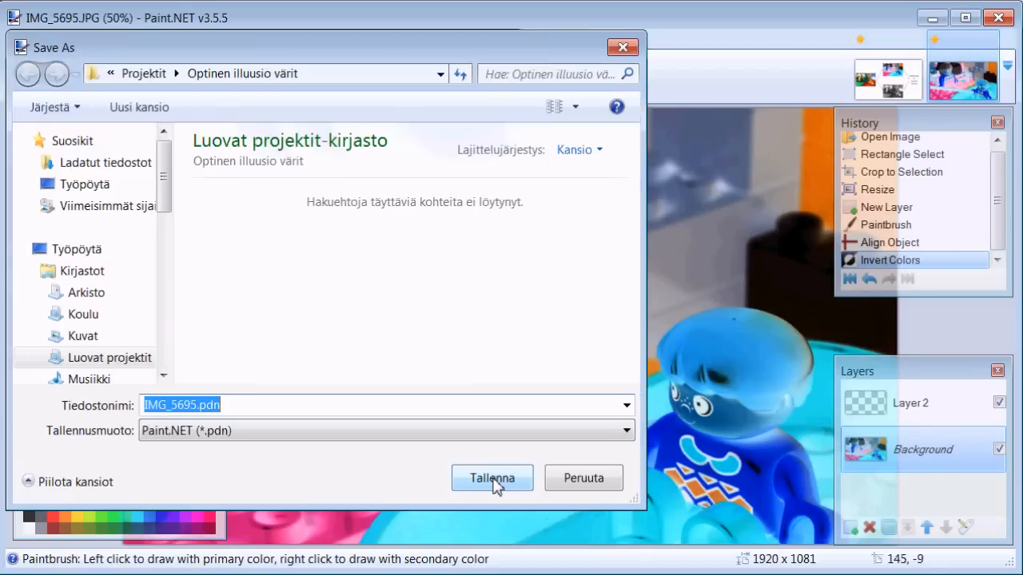
Save the inverted image as inversion.jpg, JPEG quality 100, flattening the layers
left_click(623, 431)
type("inversion.jpg")
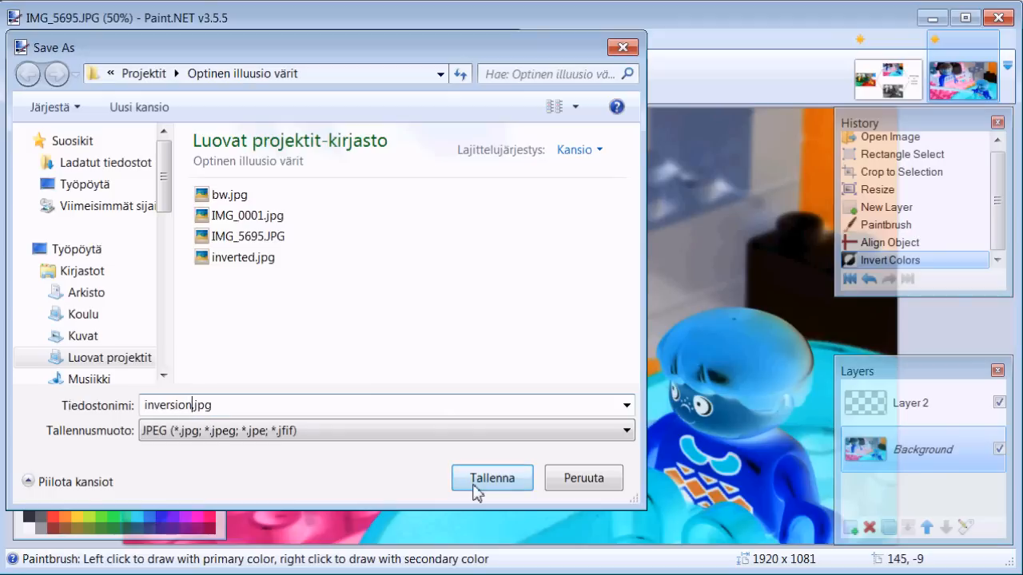
left_click(492, 478)
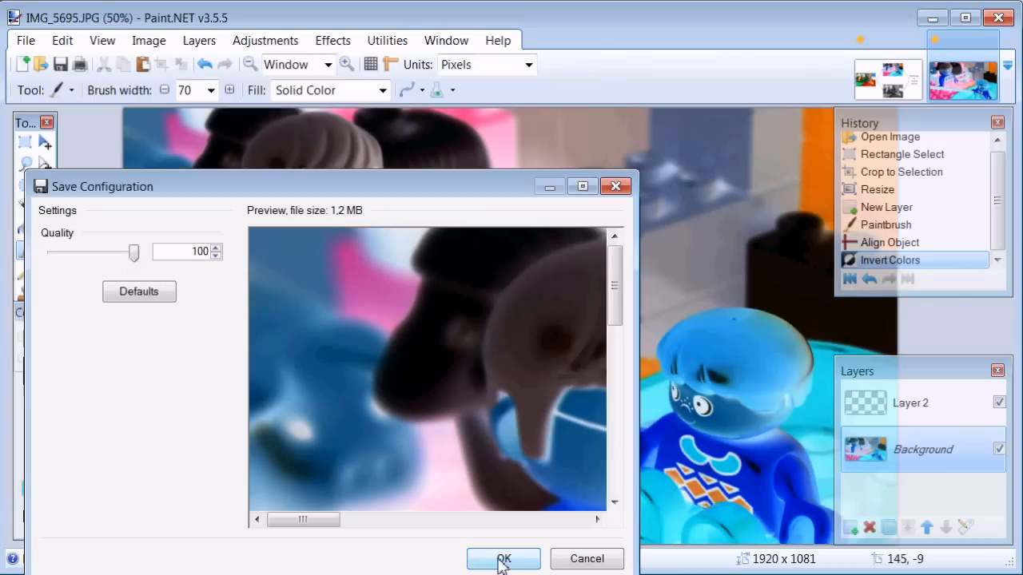
left_click(502, 559)
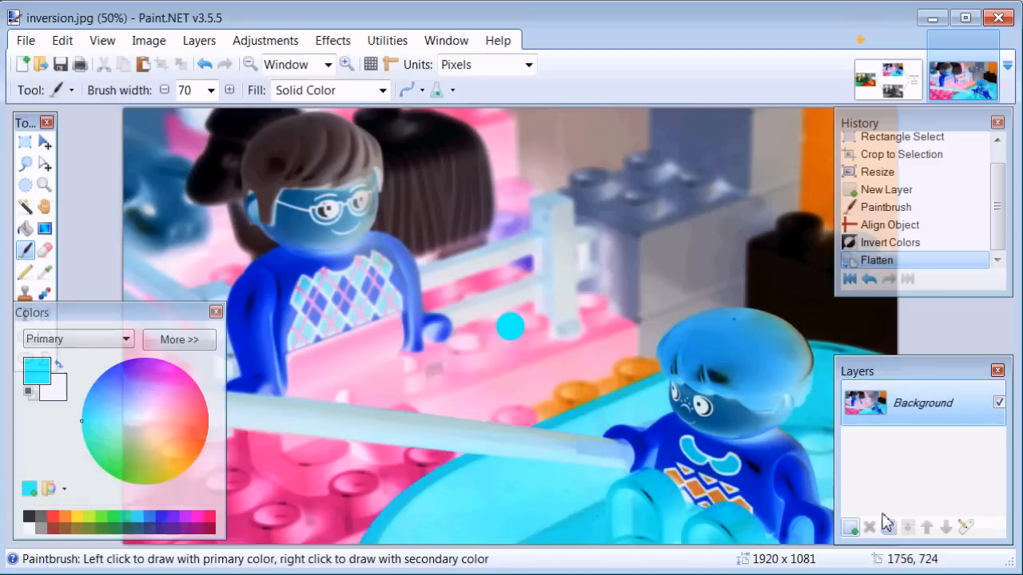
mouse_move(919, 529)
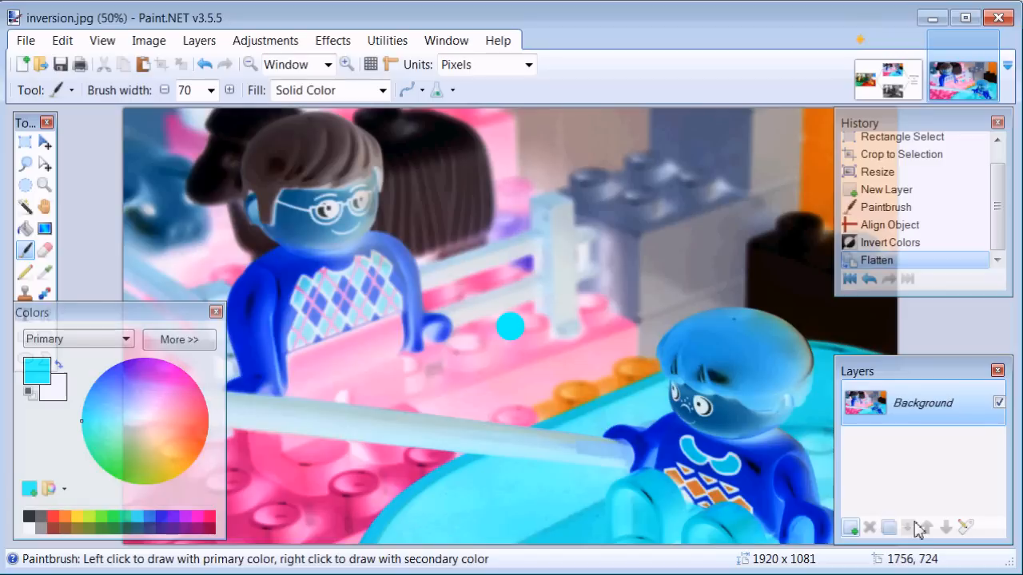
mouse_move(870, 278)
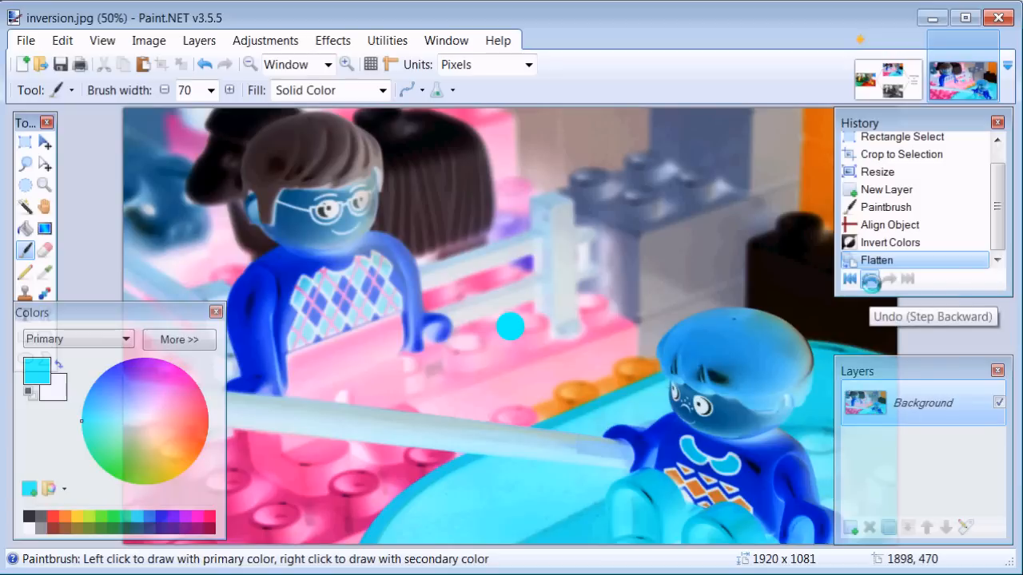
Undo back past the flatten and inversion, then apply Black and White to the photo
left_click(869, 278)
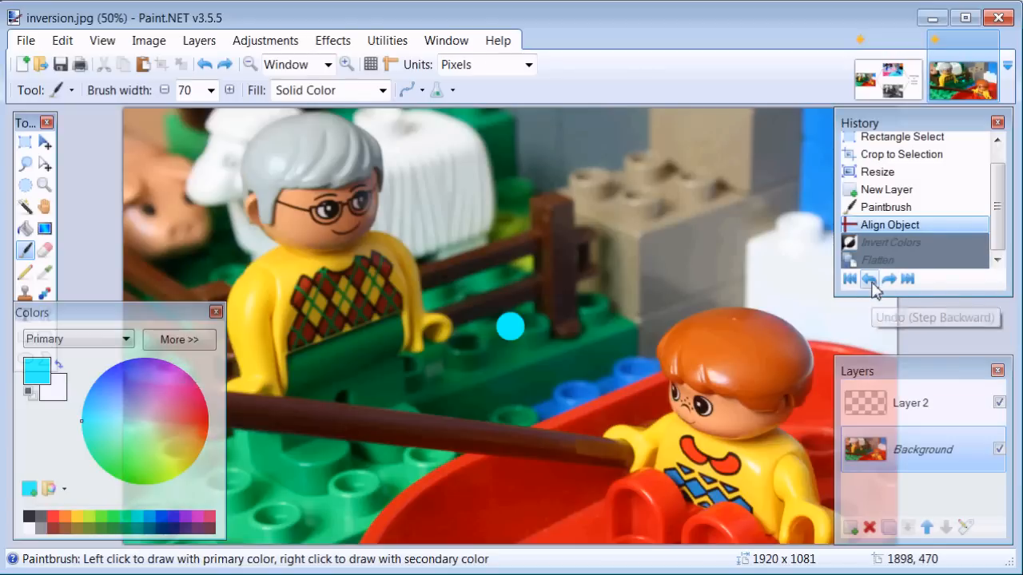
left_click(265, 40)
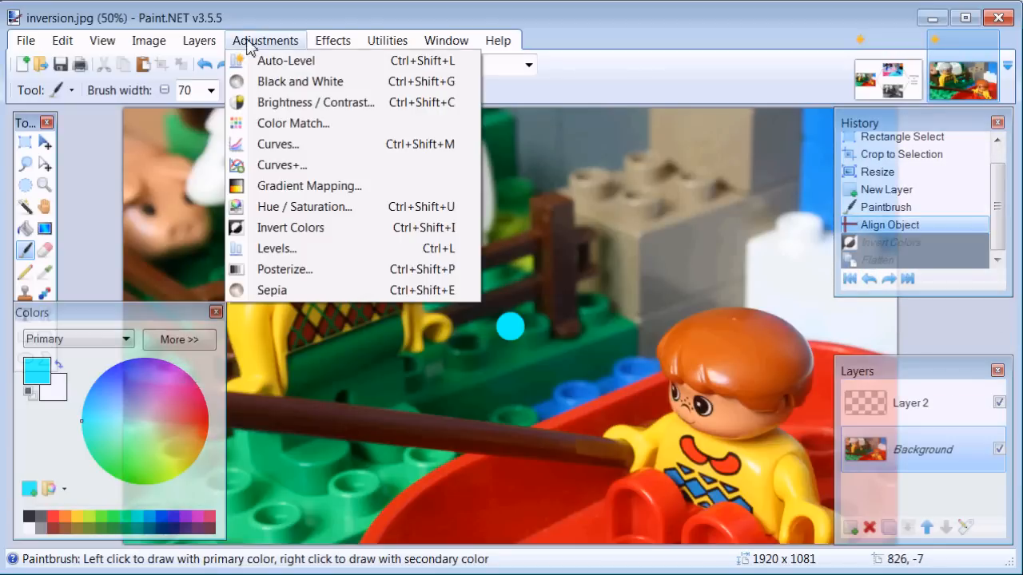
mouse_move(300, 82)
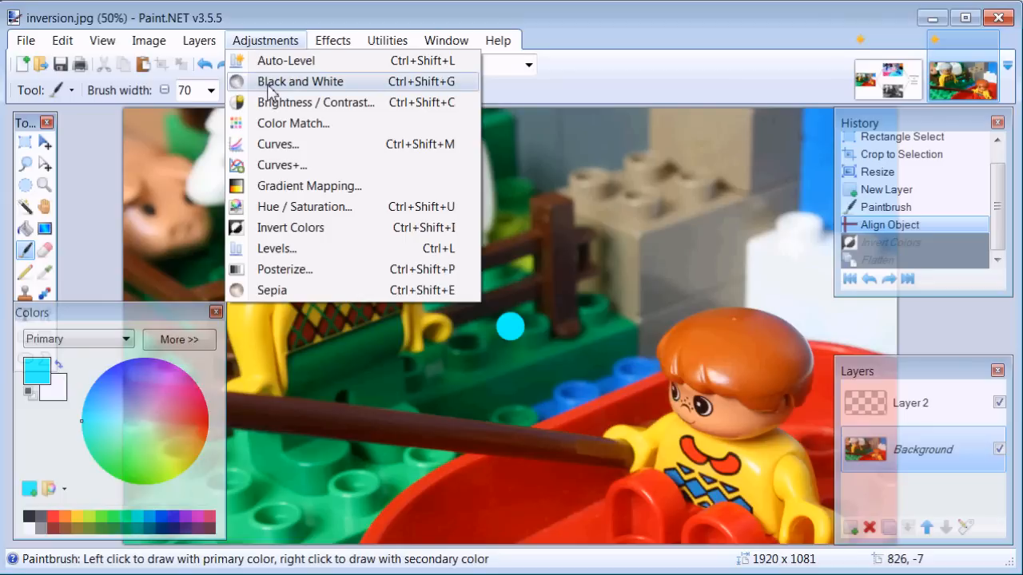
left_click(301, 80)
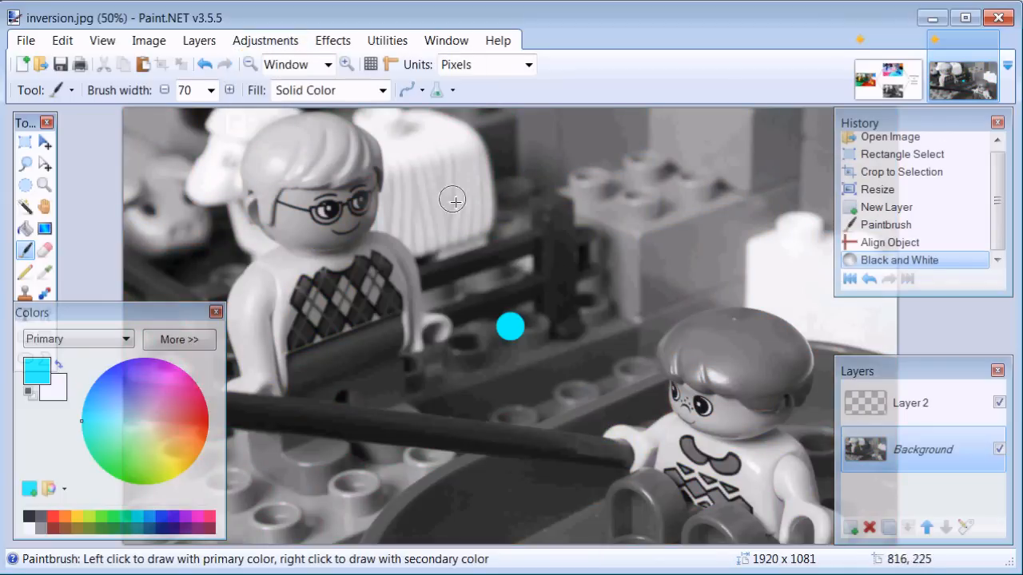
mouse_move(94, 205)
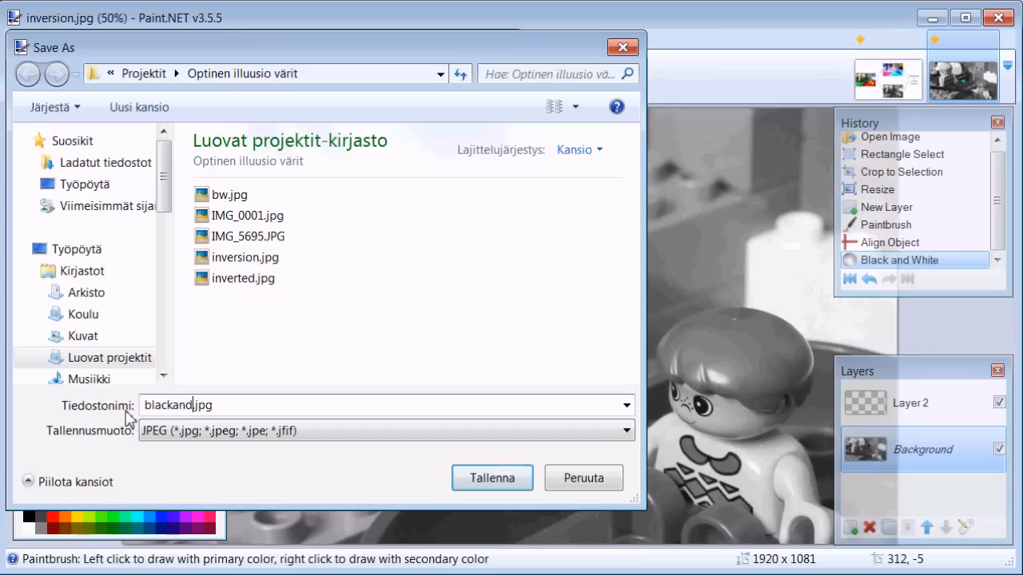
Save the grayscale image as blackandwhite.jpg at quality 100 and flatten it
left_click(492, 478)
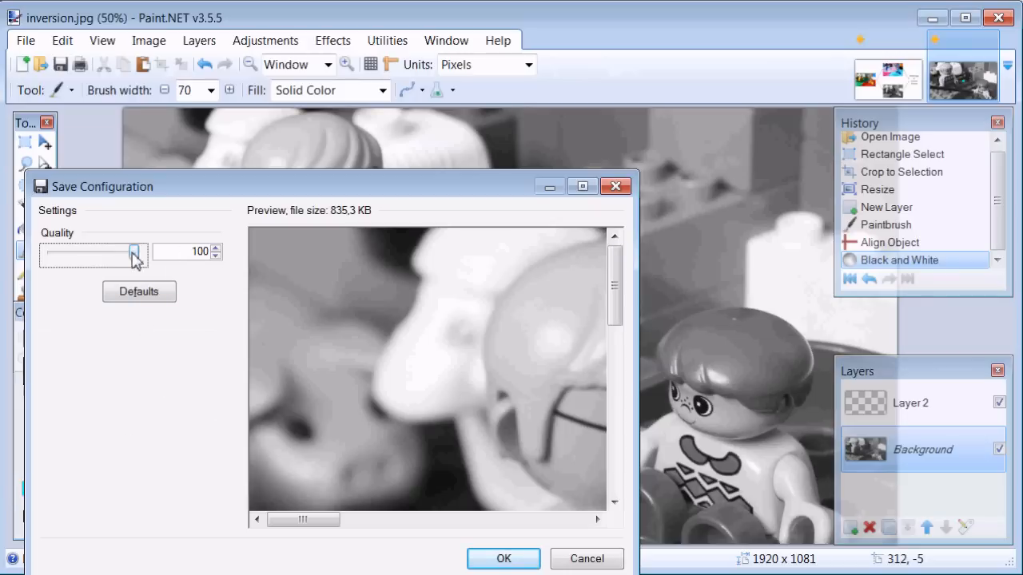
left_click(502, 559)
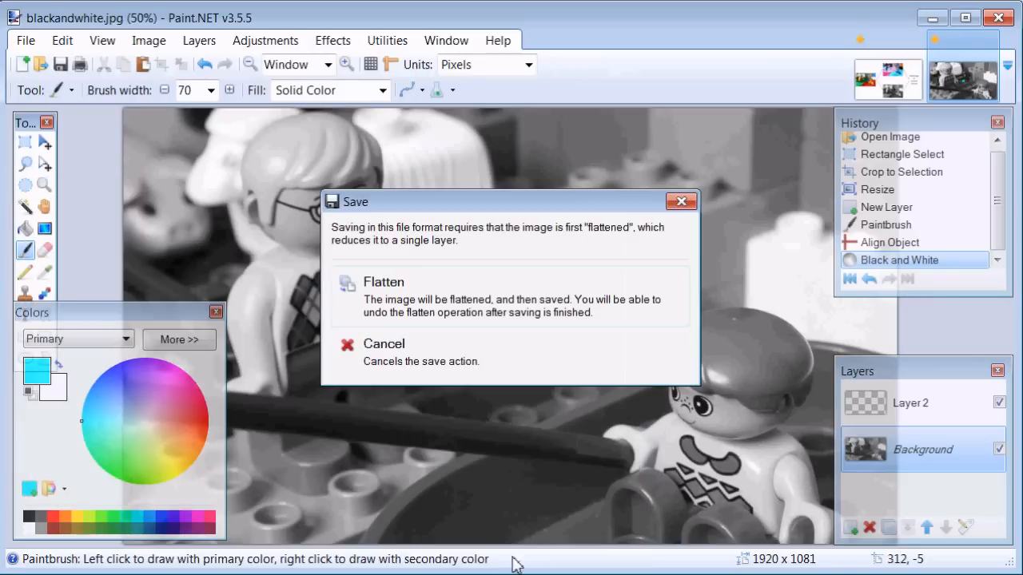
left_click(384, 281)
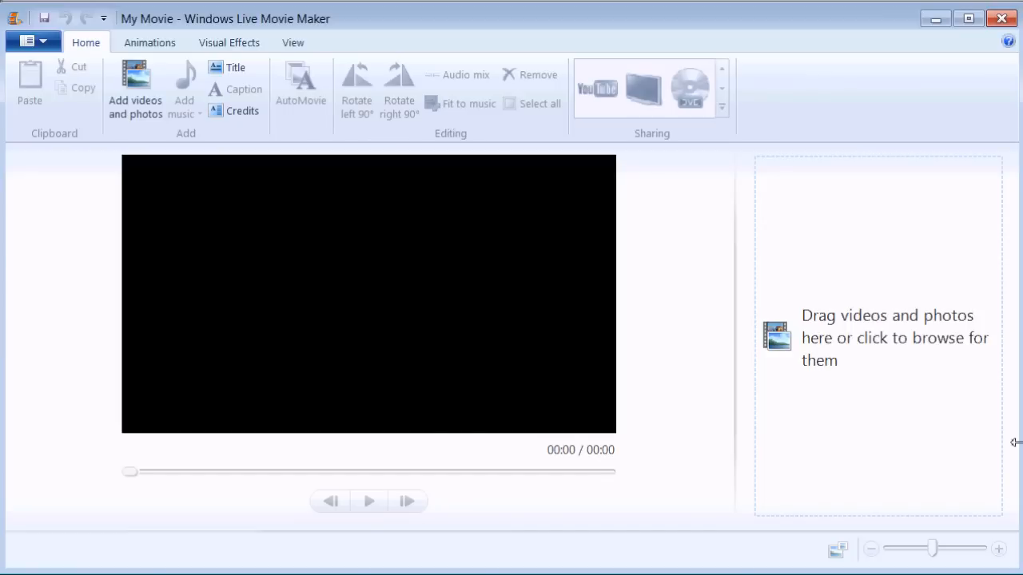
mouse_move(882, 329)
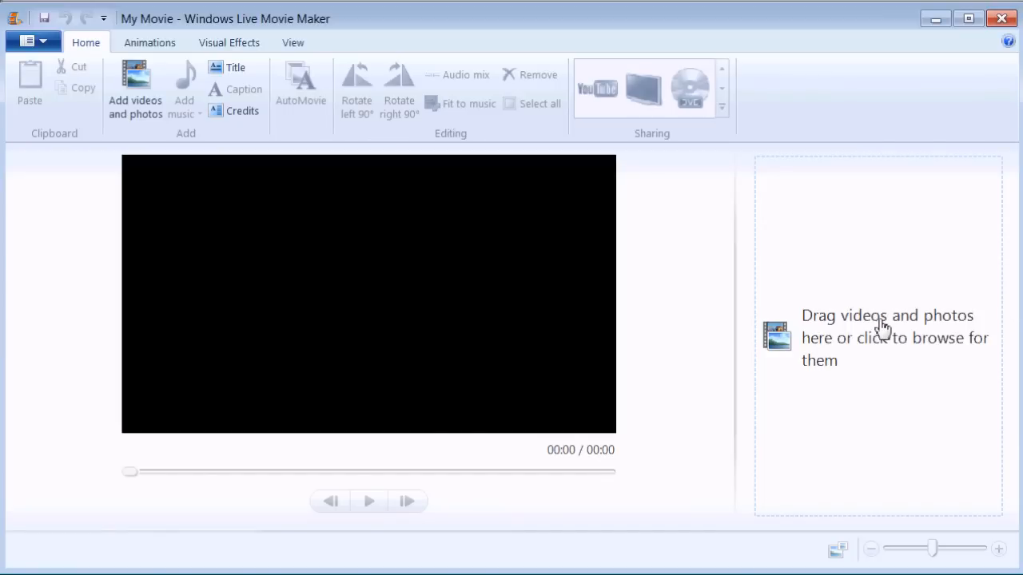
mouse_move(895, 355)
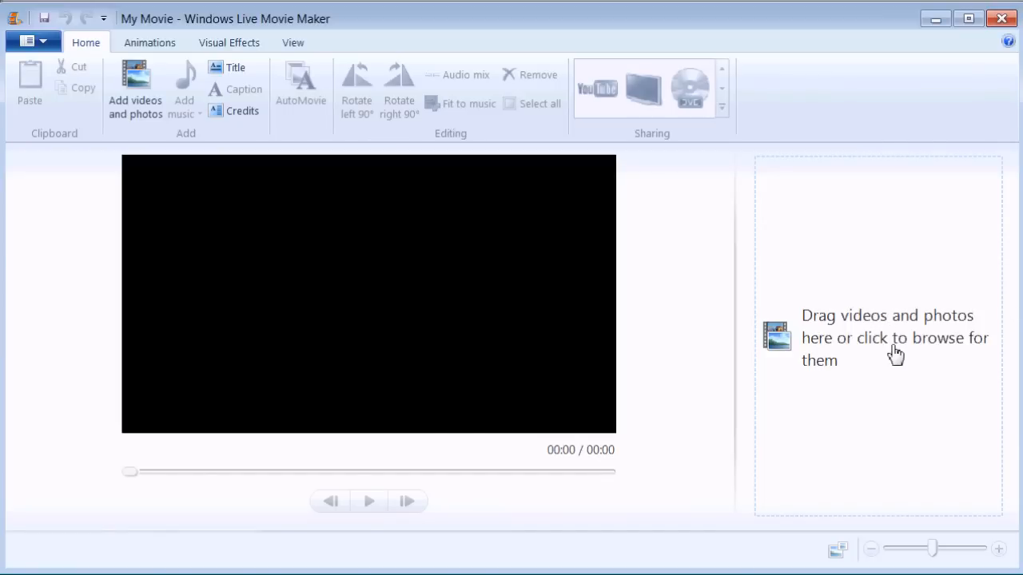
Add bw.jpg and negative.jpg as 5-second photos and drag negative.jpg to play first
left_click(895, 337)
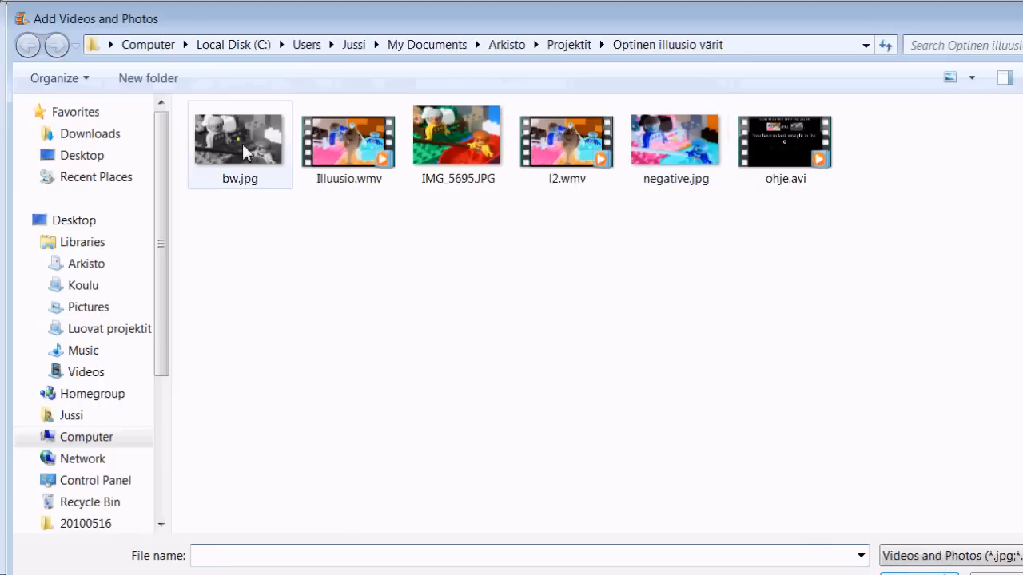
left_click(674, 144)
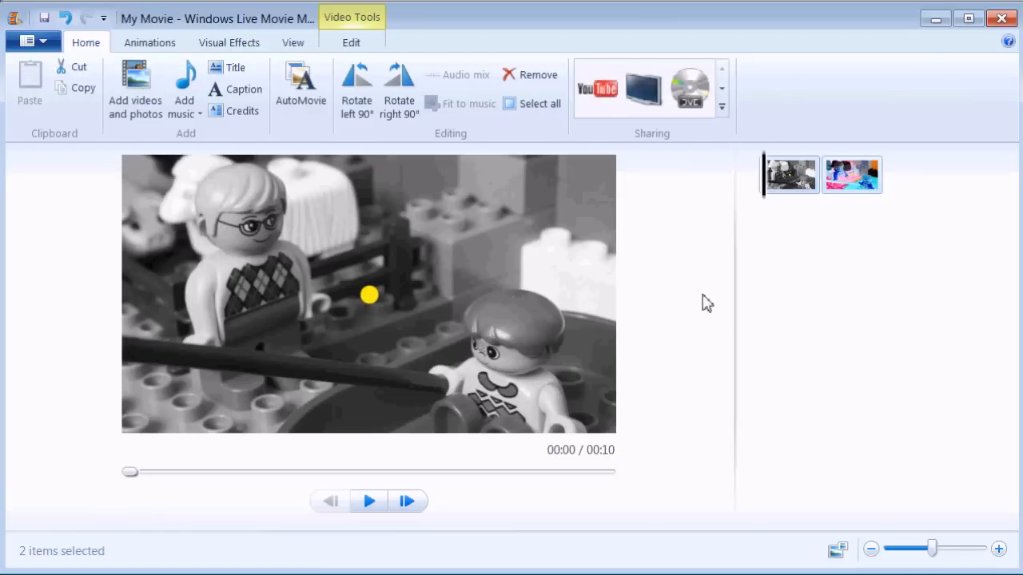
mouse_move(857, 220)
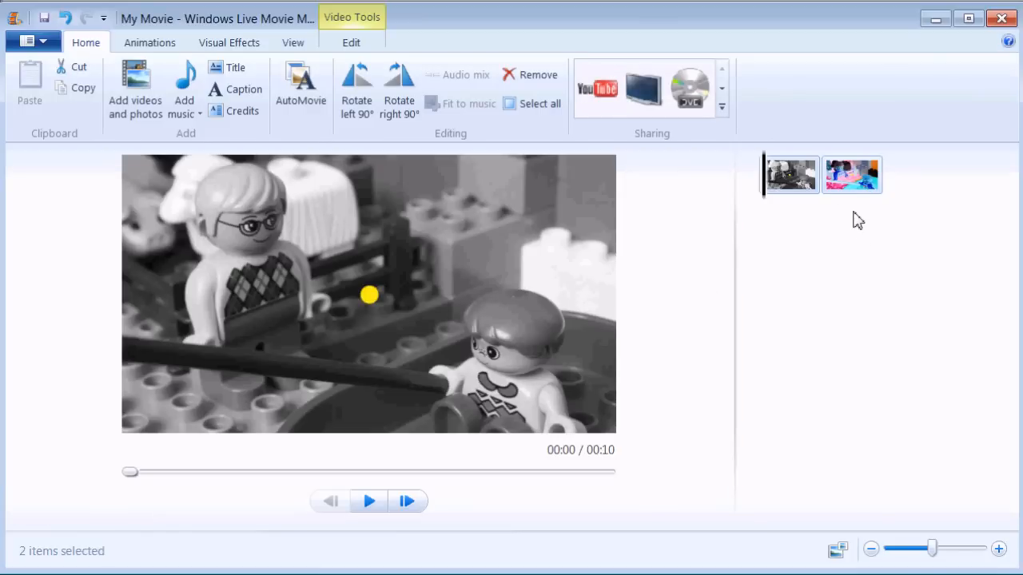
mouse_move(850, 195)
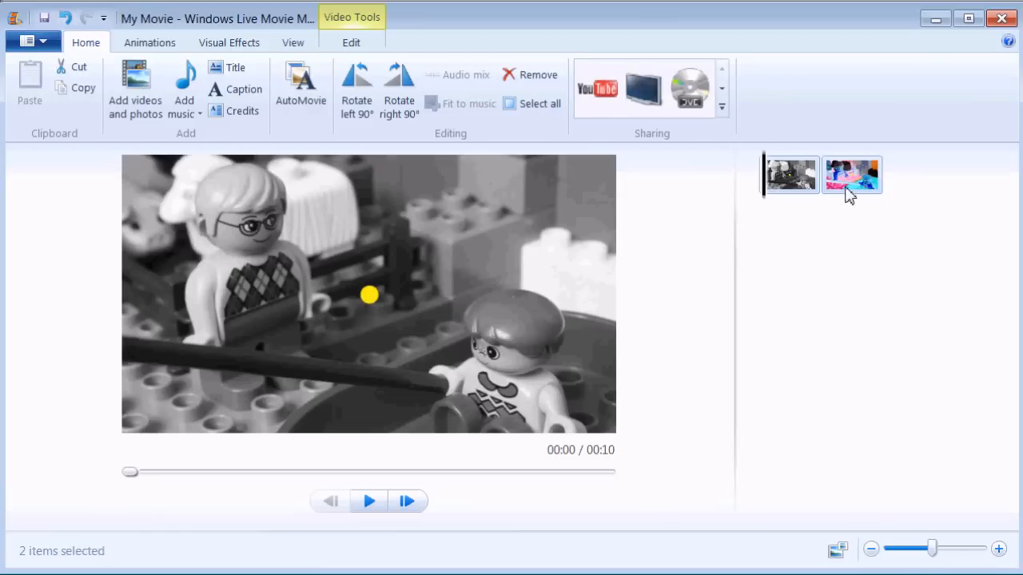
left_click(852, 174)
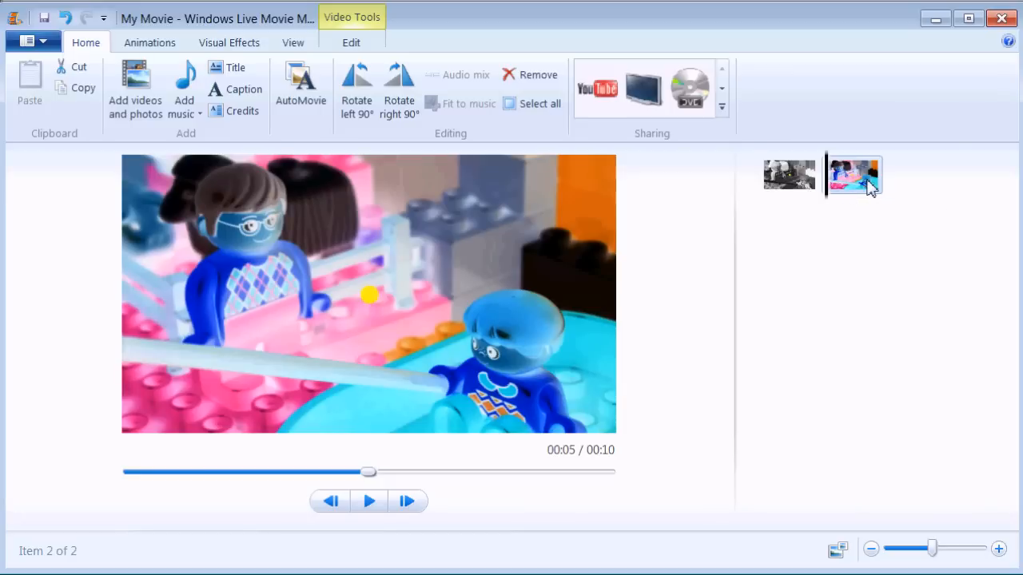
left_click_drag(853, 174, 770, 174)
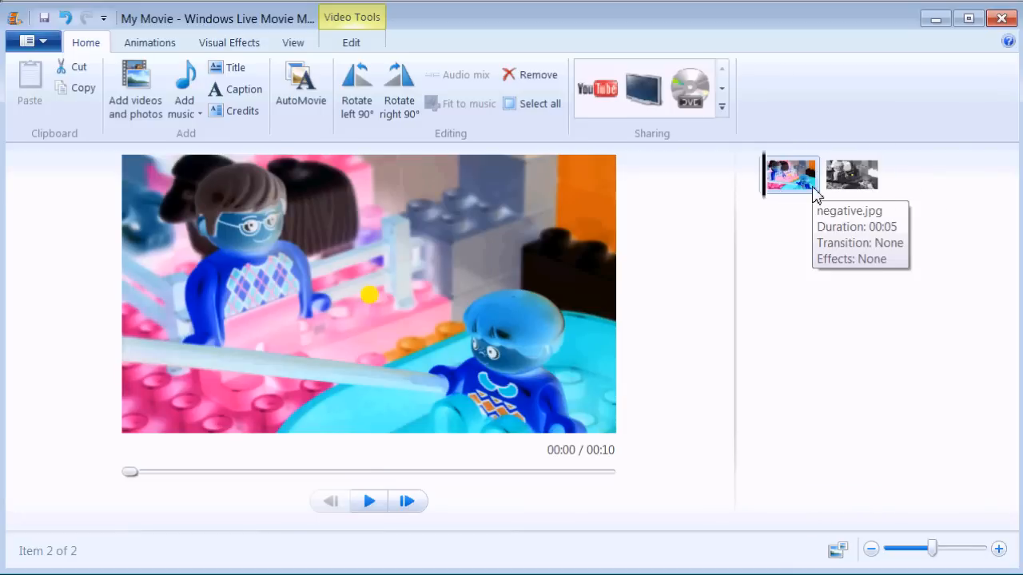
left_click(850, 173)
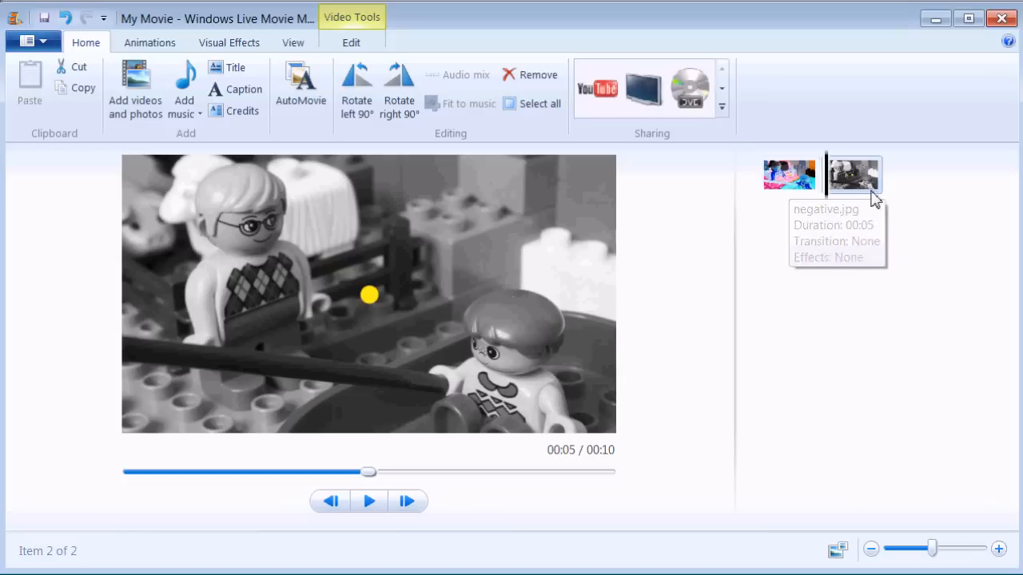
left_click(790, 172)
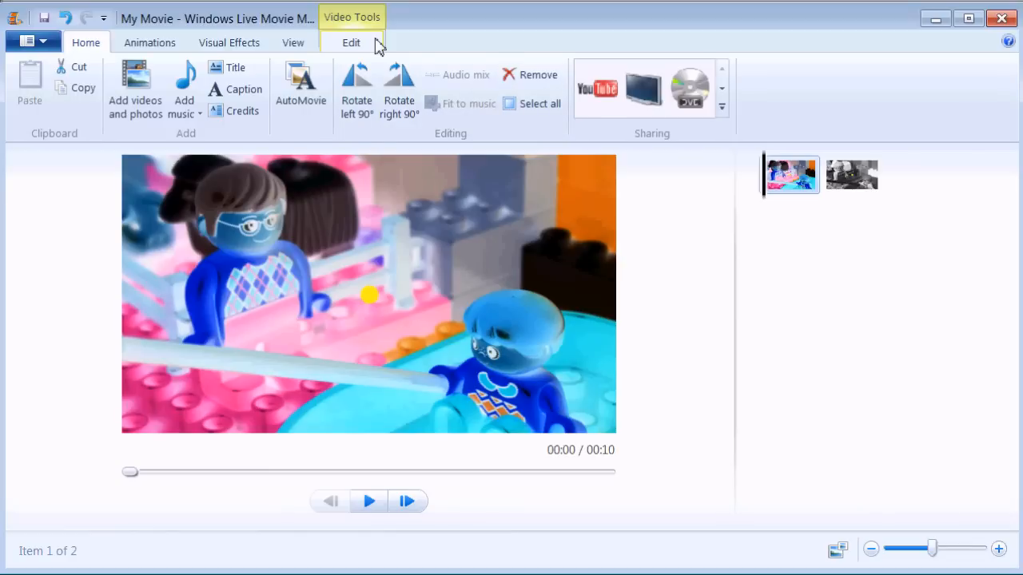
Set the clip duration to 15,00 seconds in Video Tools Edit and return to Home
left_click(352, 42)
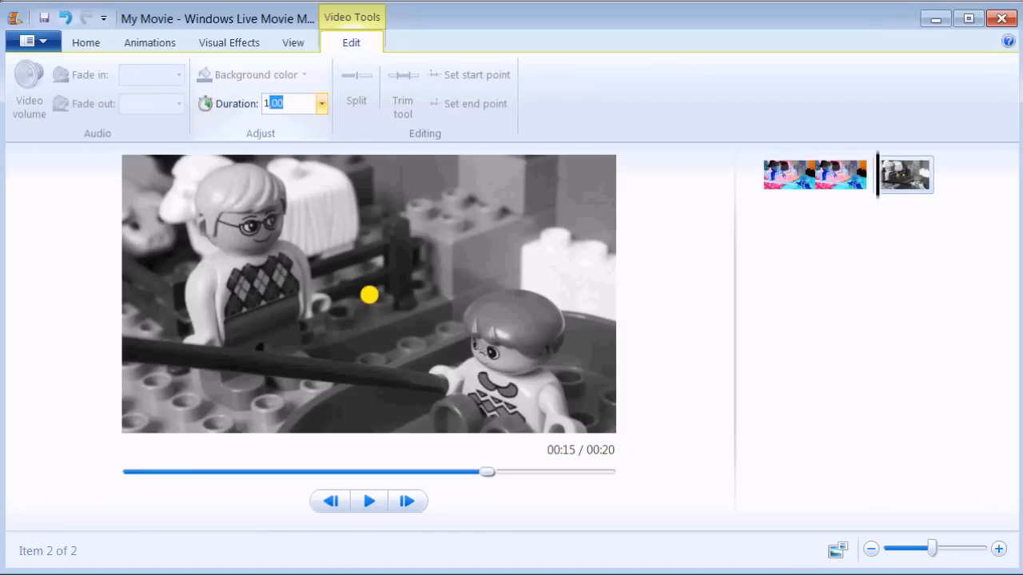
type("15.00")
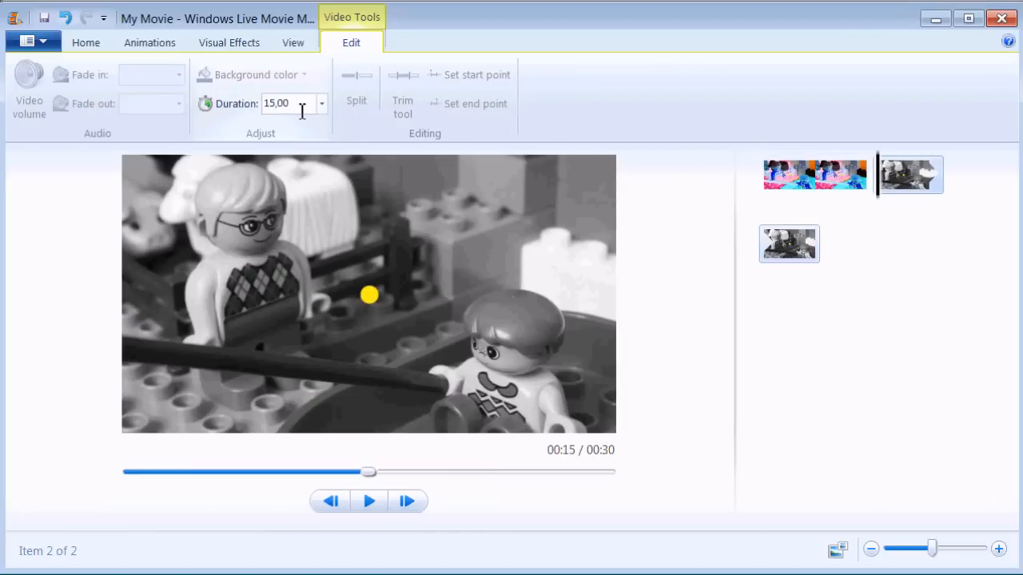
mouse_move(227, 67)
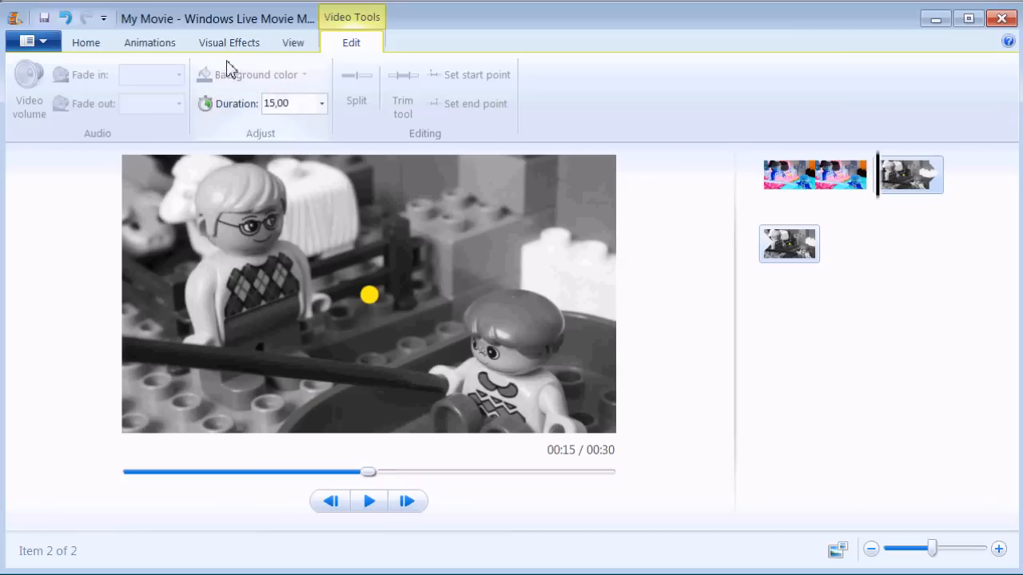
left_click(86, 42)
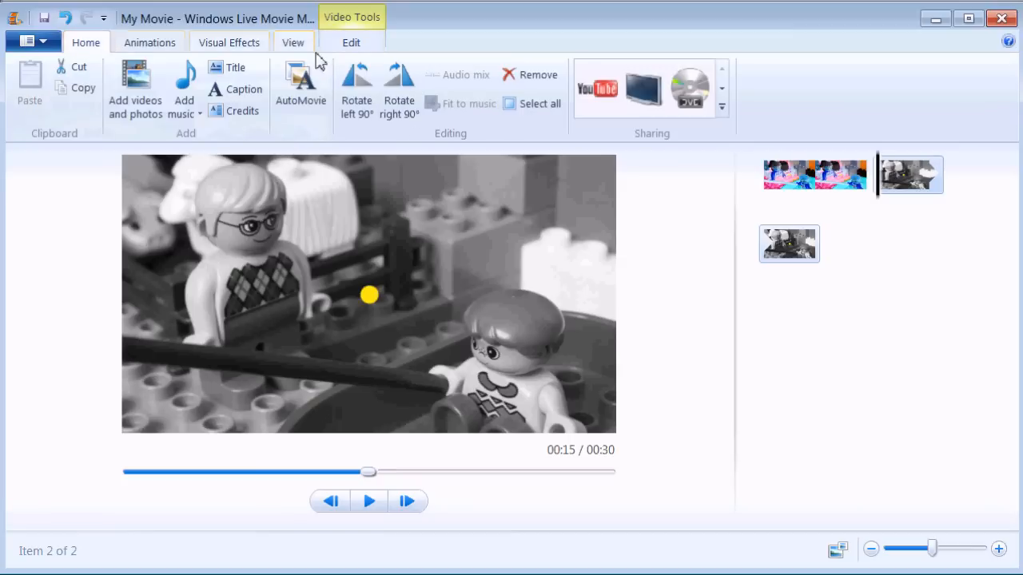
Choose the Widescreen (16:9) aspect ratio from the View tab and return to Home
left_click(294, 41)
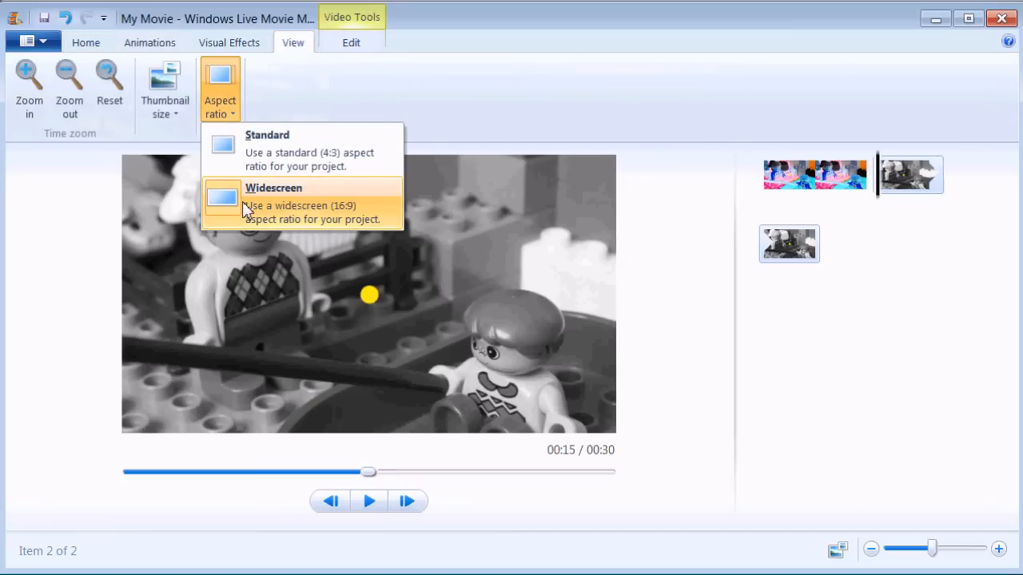
mouse_move(256, 182)
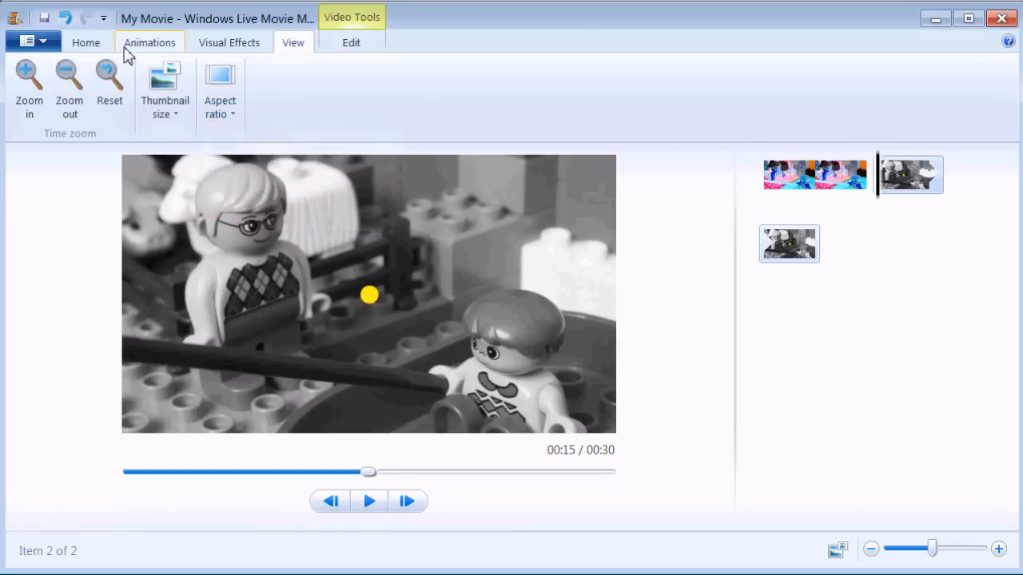
left_click(87, 42)
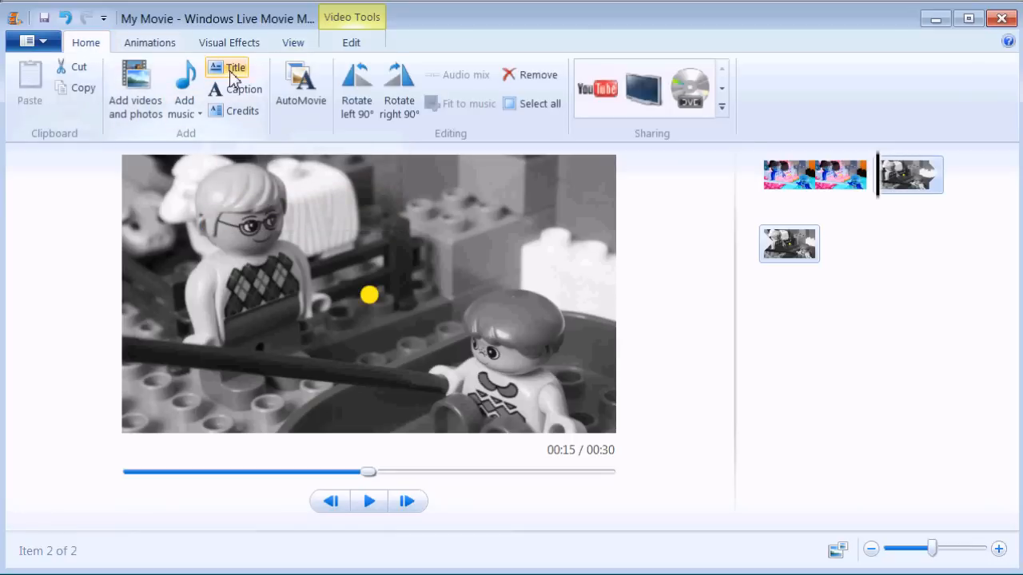
mouse_move(236, 67)
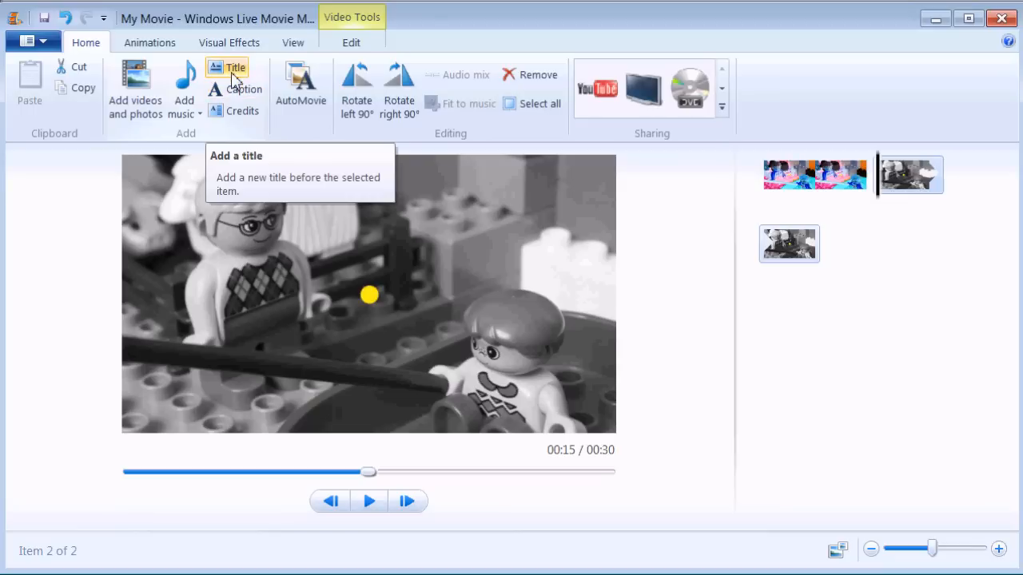
mouse_move(369, 312)
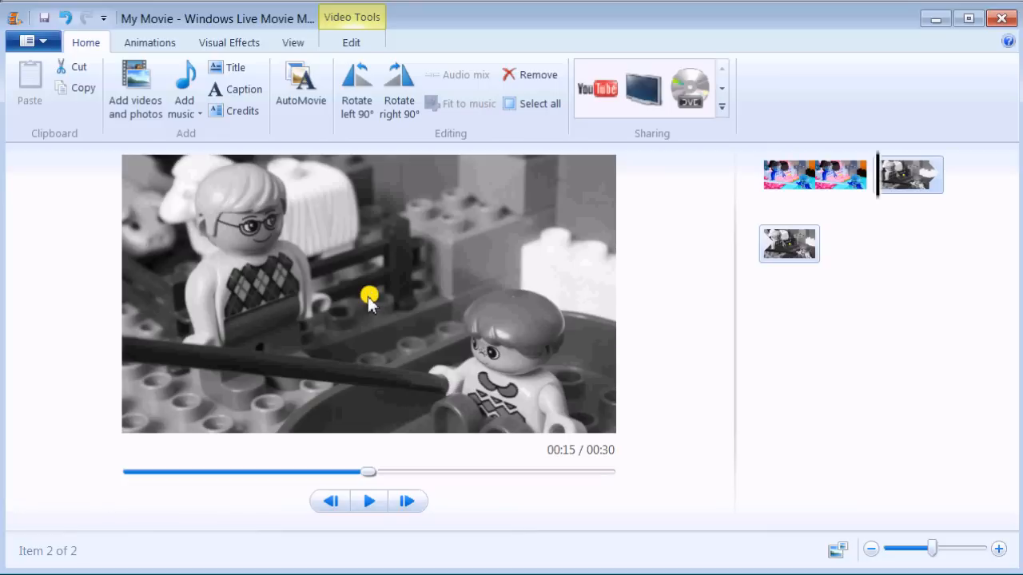
mouse_move(150, 42)
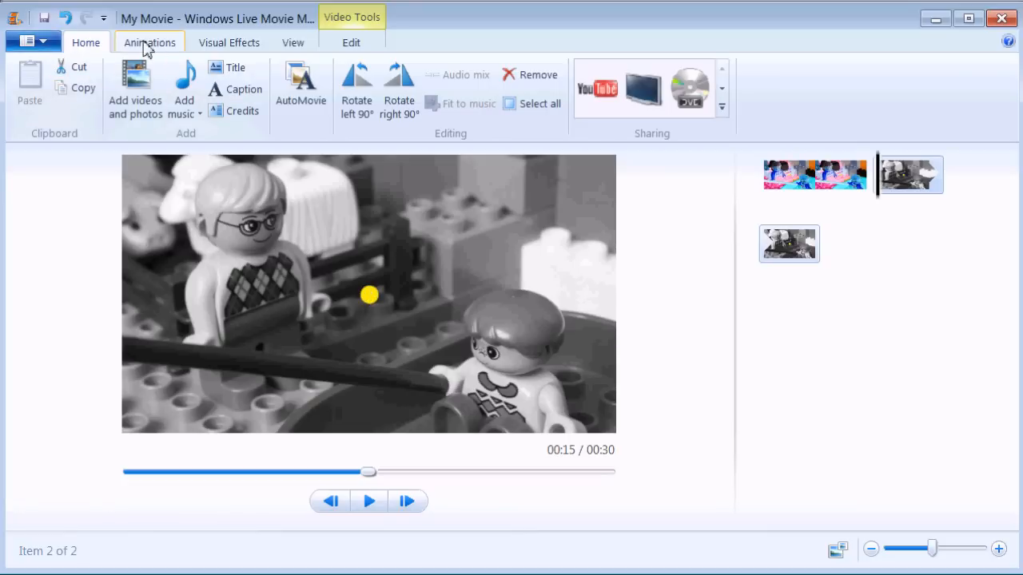
mouse_move(45, 41)
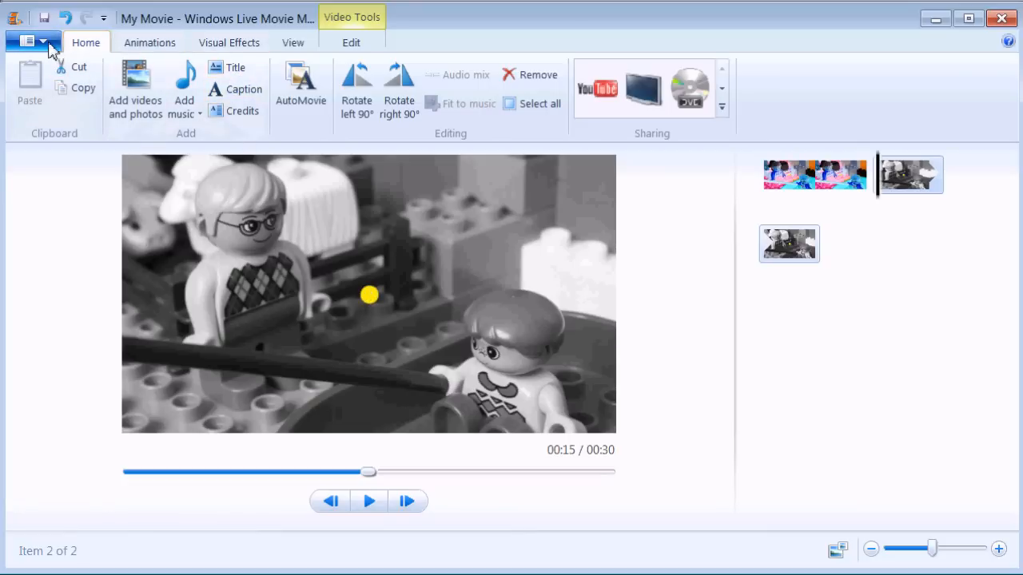
Start Save movie with a quality setting and begin naming the file 'afteri'
left_click(29, 42)
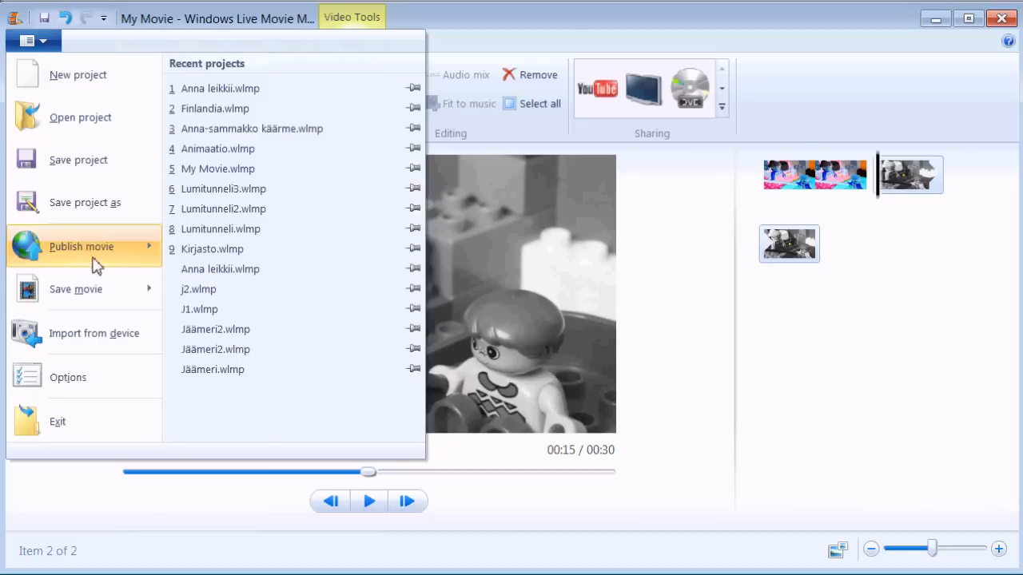
left_click(76, 290)
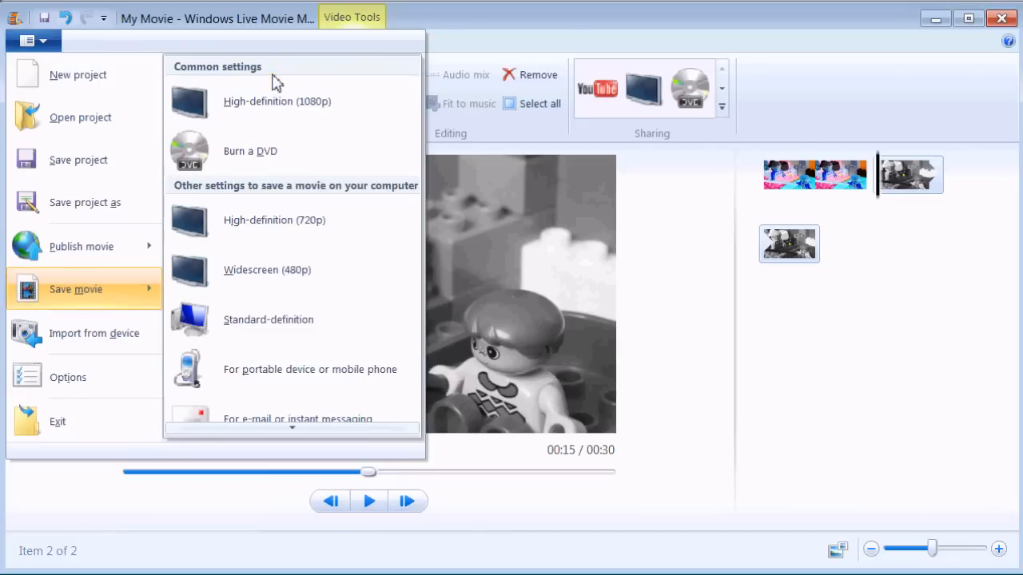
left_click(278, 100)
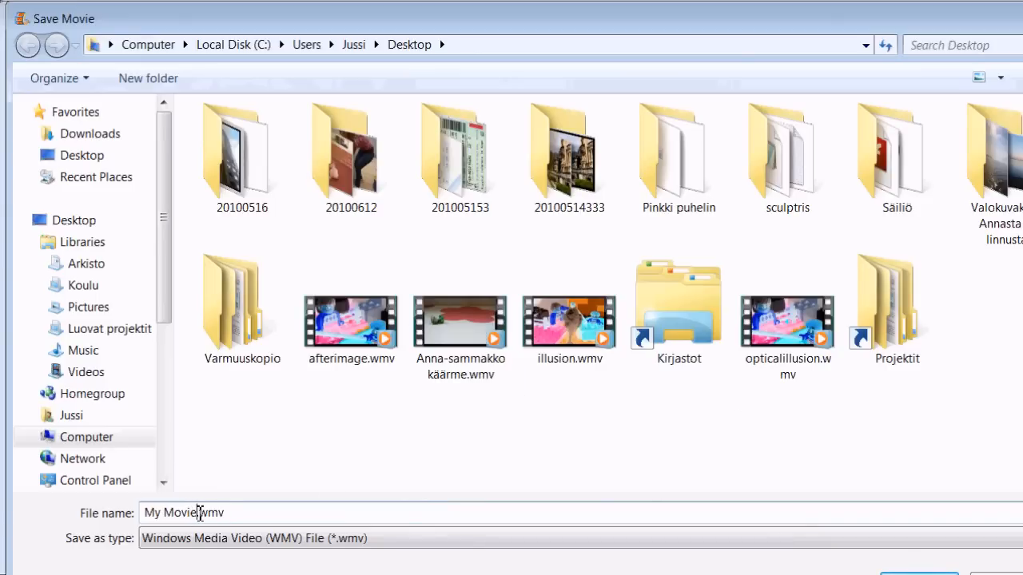
double_click(169, 511)
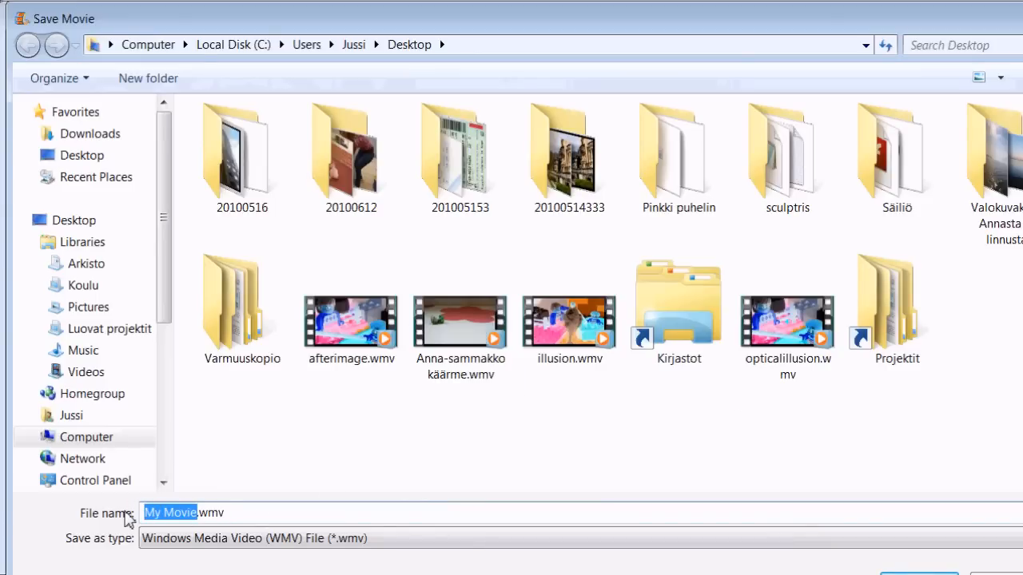
type("afteri.wmv")
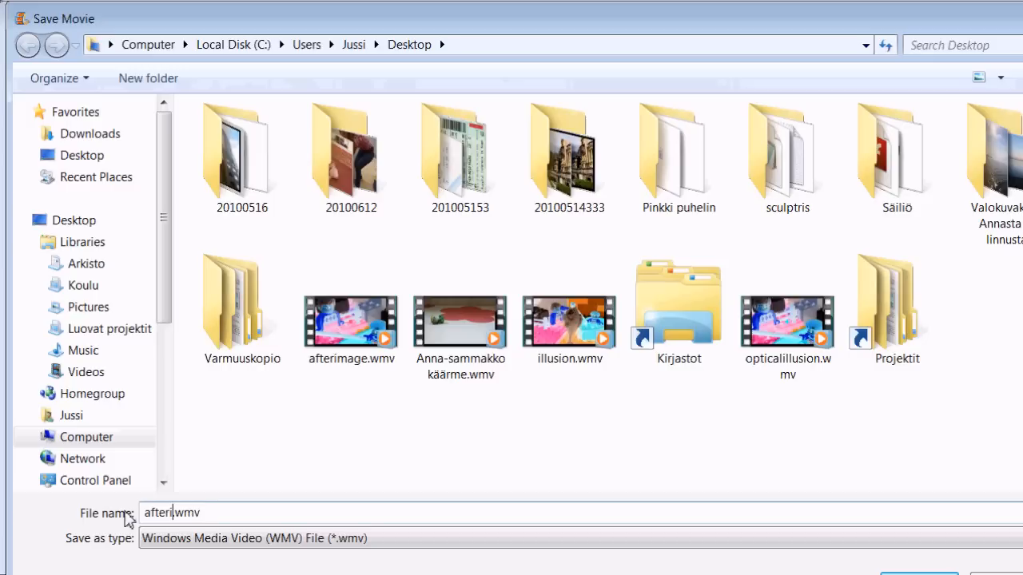